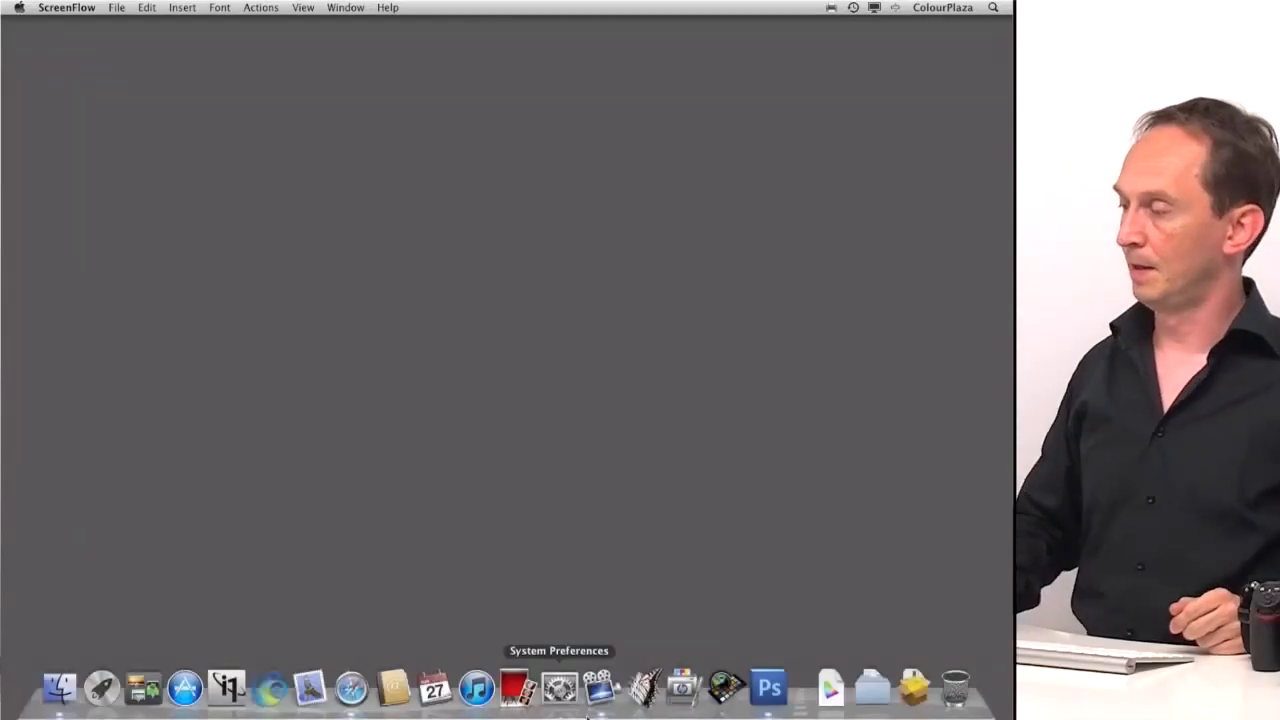
pyautogui.moveTo(724, 688)
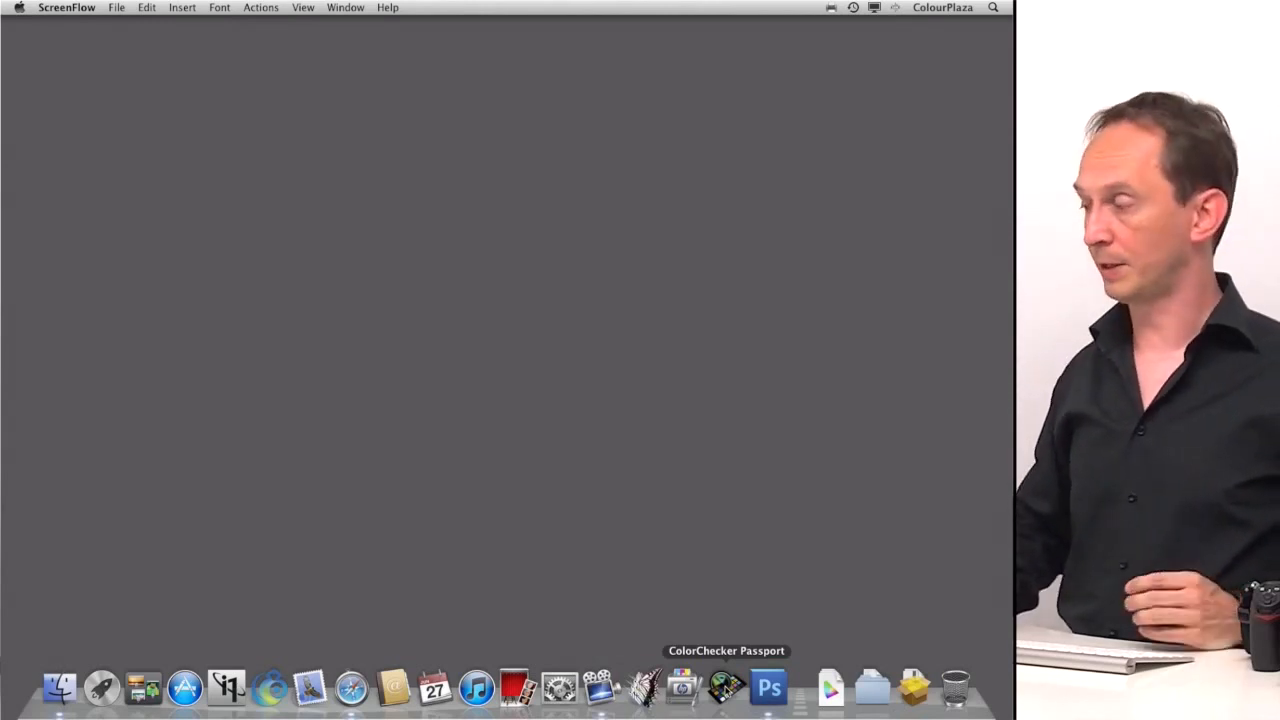
# Launch the ColorChecker Passport profile maker from the Dock
pyautogui.click(724, 688)
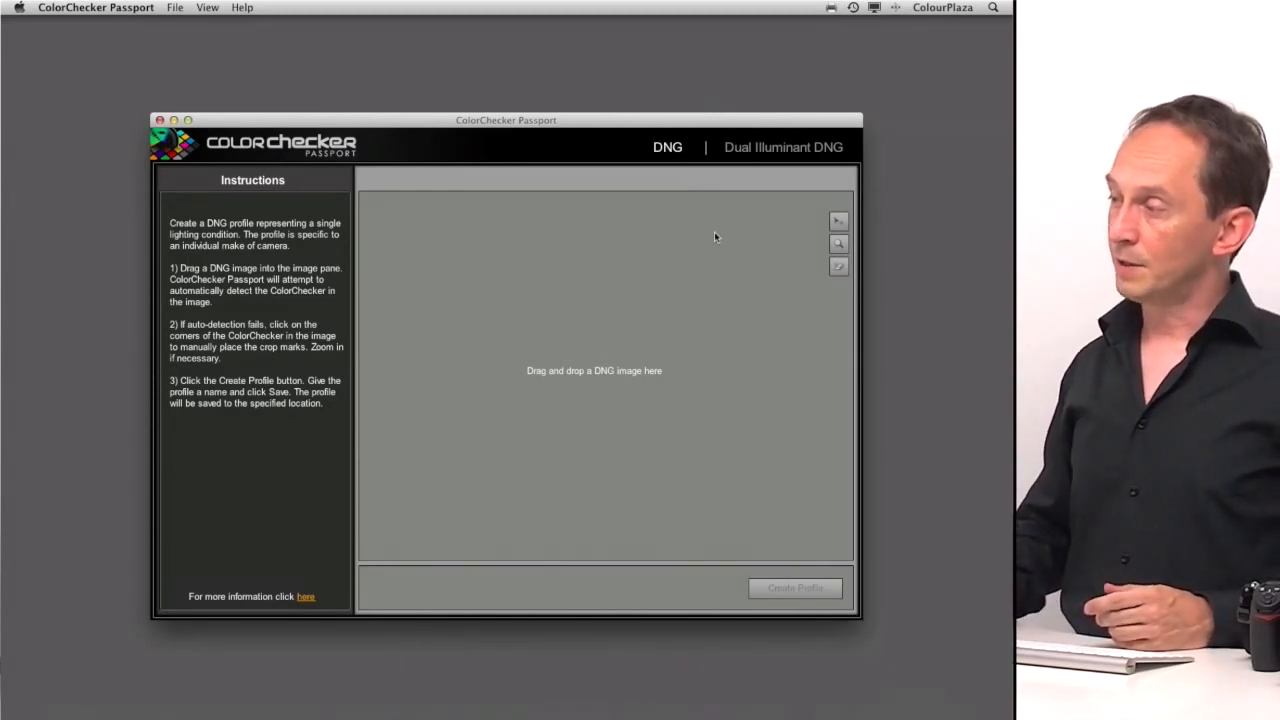
pyautogui.moveTo(676, 164)
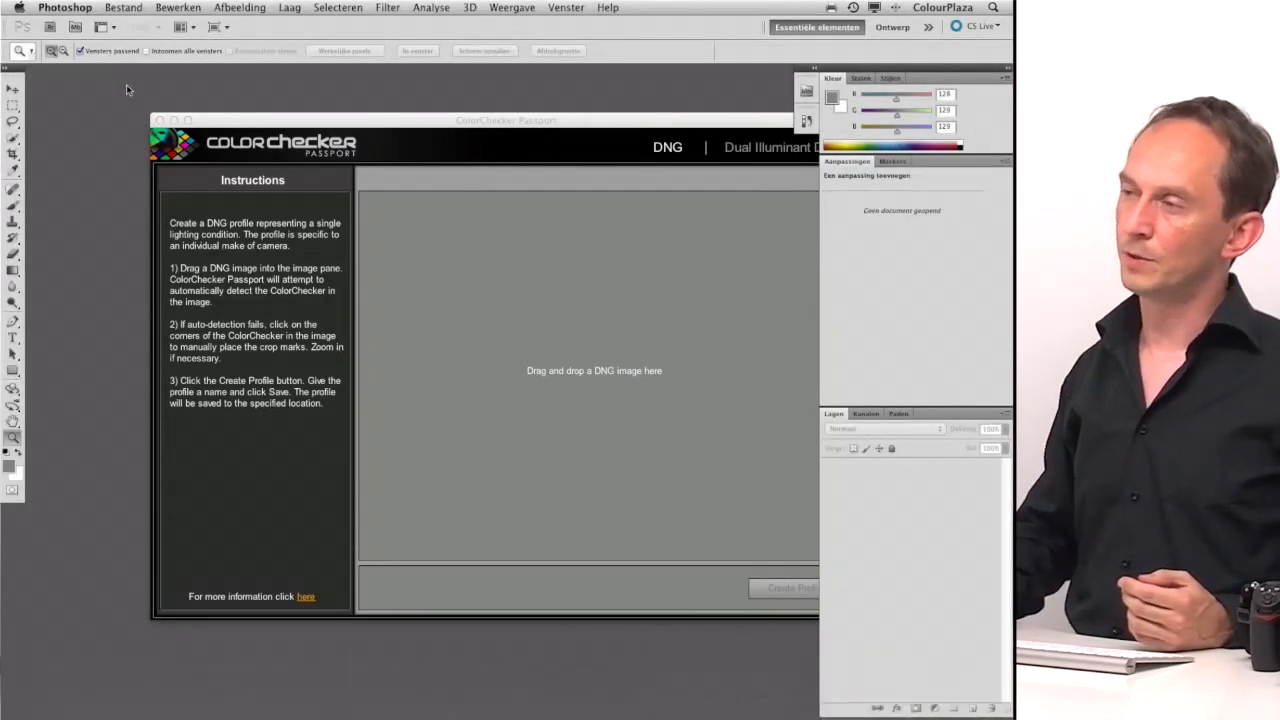
# Open the raw NEF photo from the NIKON D300S card's DCIM image folder via Bestand > Openen
pyautogui.click(126, 8)
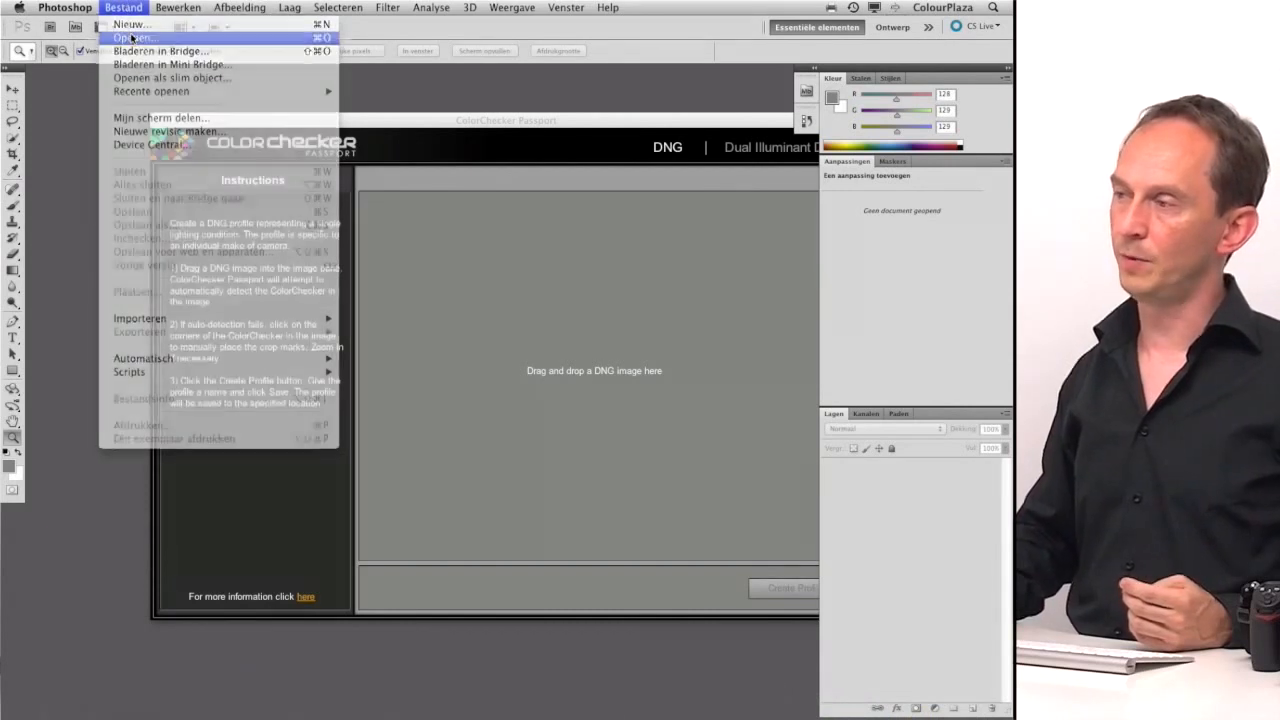
pyautogui.click(120, 36)
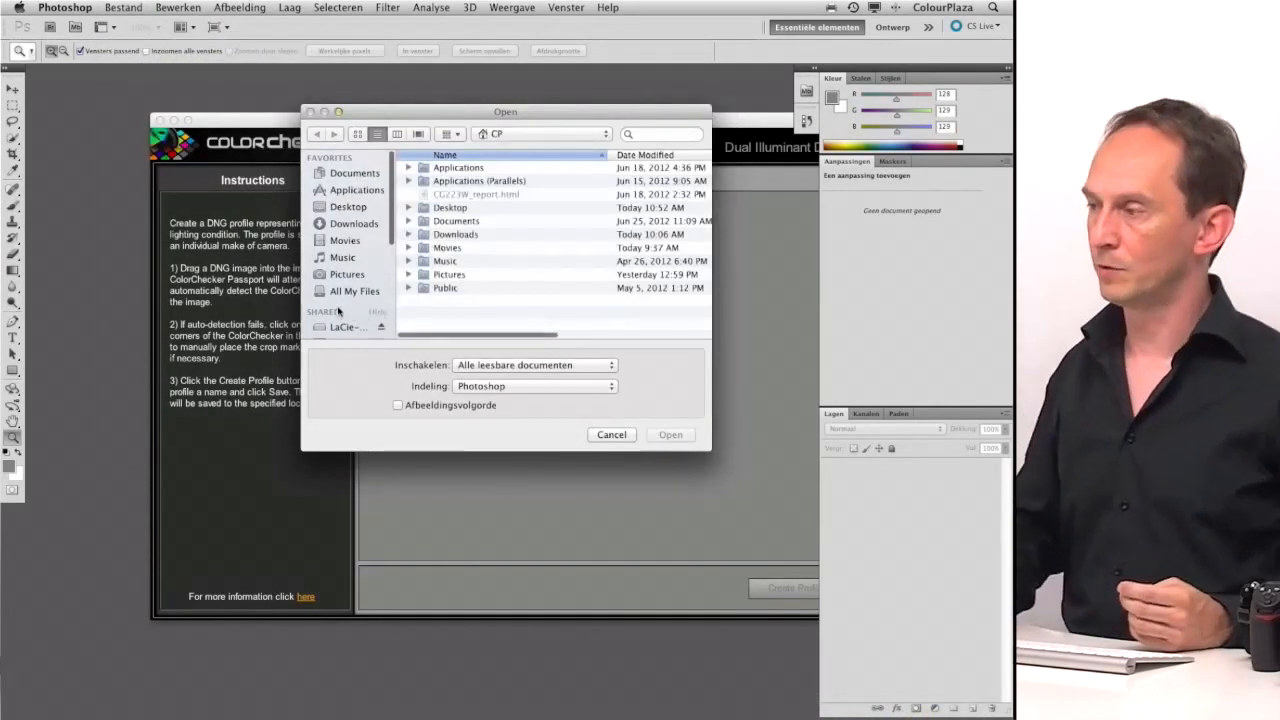
pyautogui.scroll(-3)
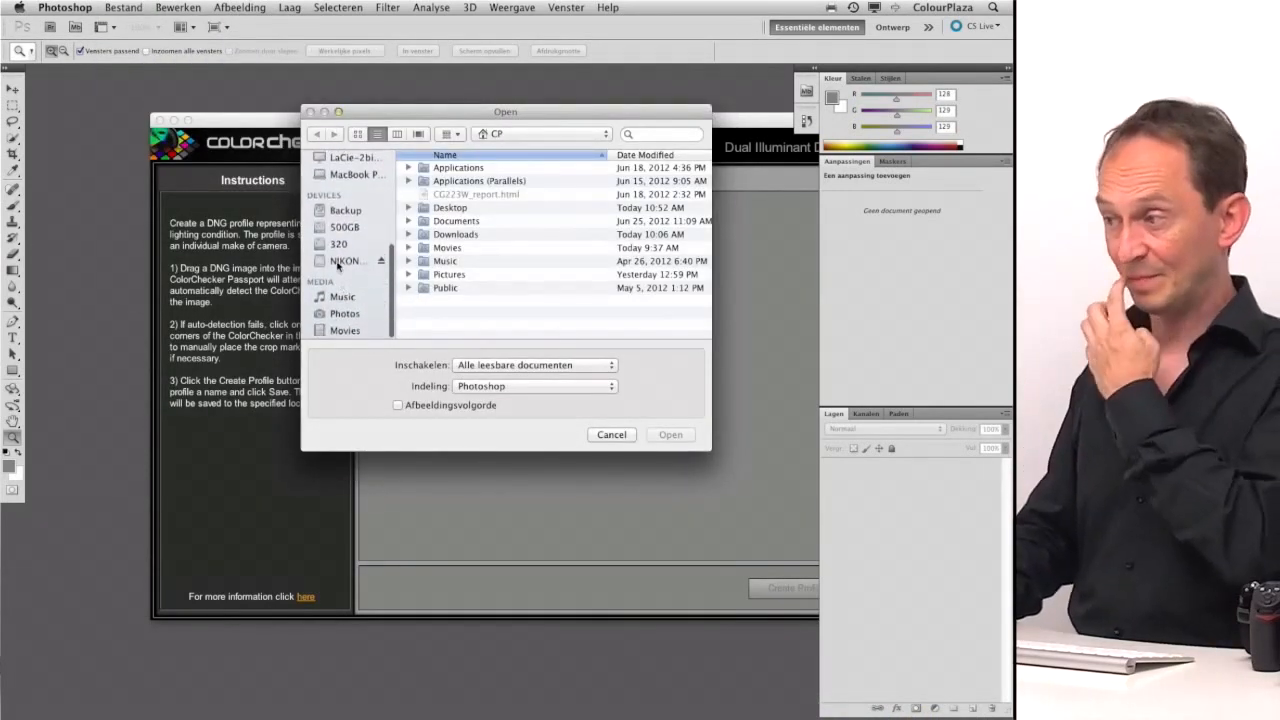
pyautogui.click(344, 260)
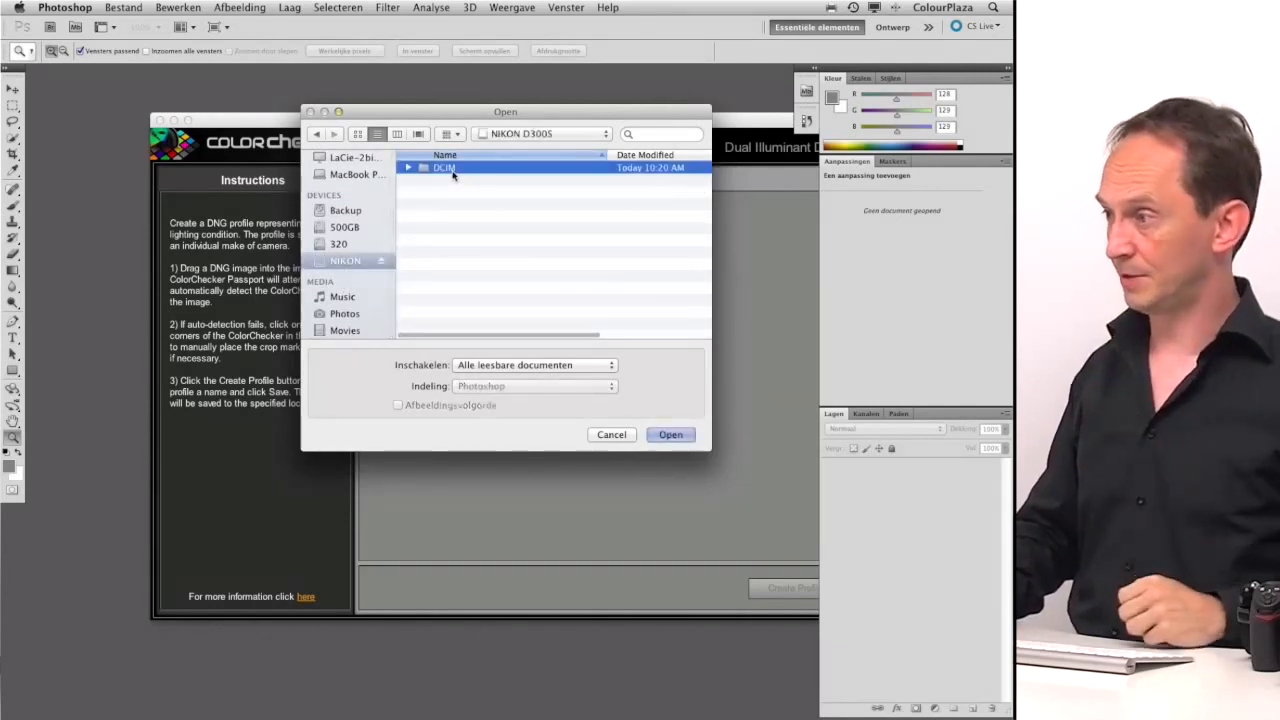
pyautogui.doubleClick(444, 168)
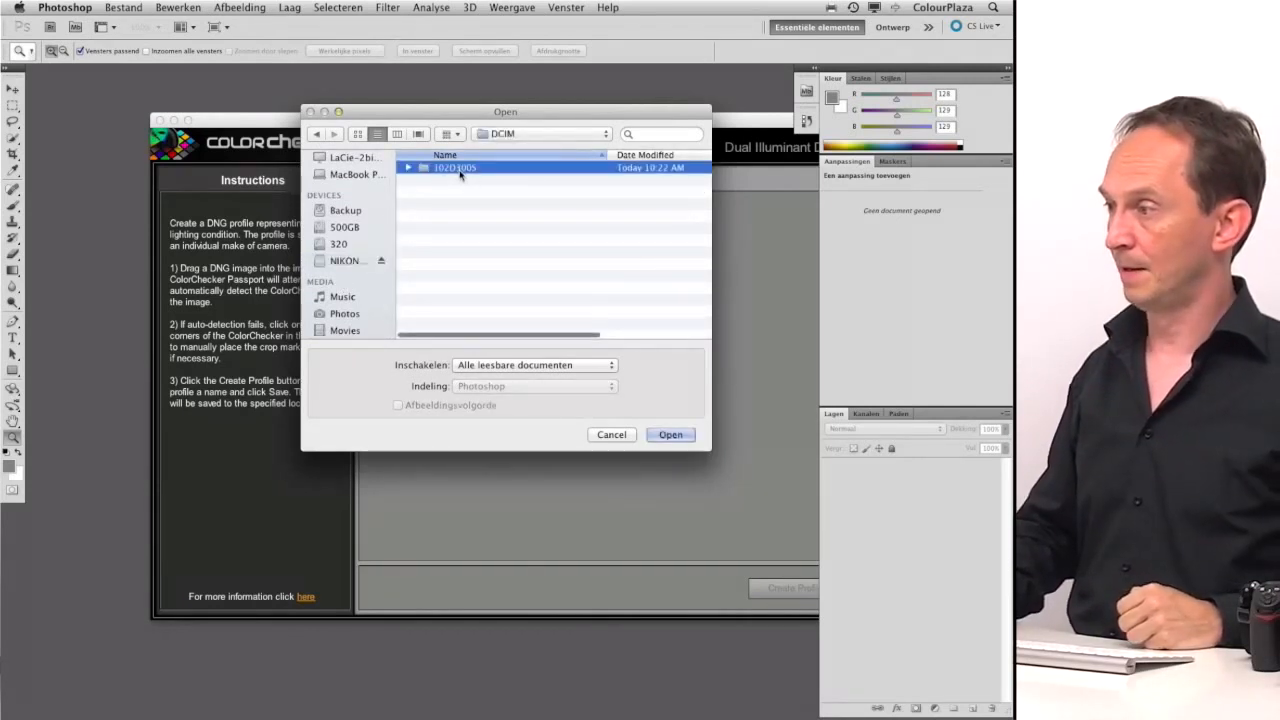
pyautogui.doubleClick(452, 168)
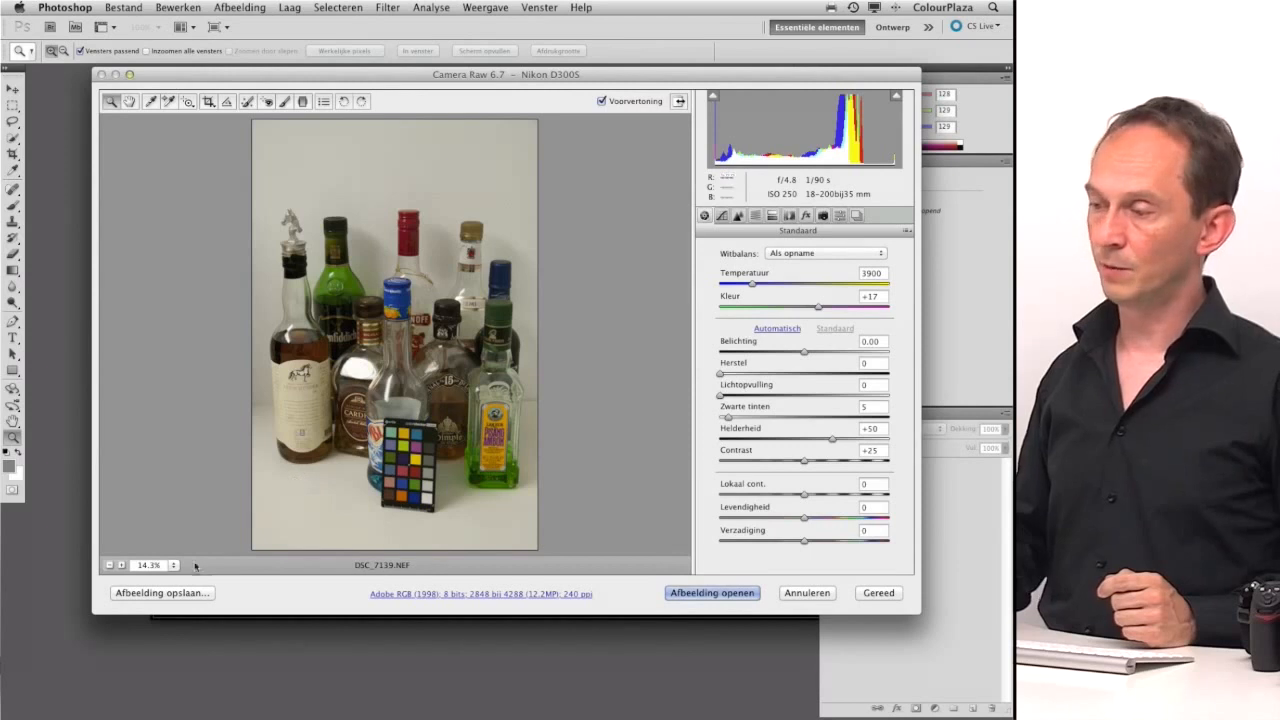
# Save the photo from Camera Raw as a Digitaal negatief (DNG) on the Desktop
pyautogui.click(162, 592)
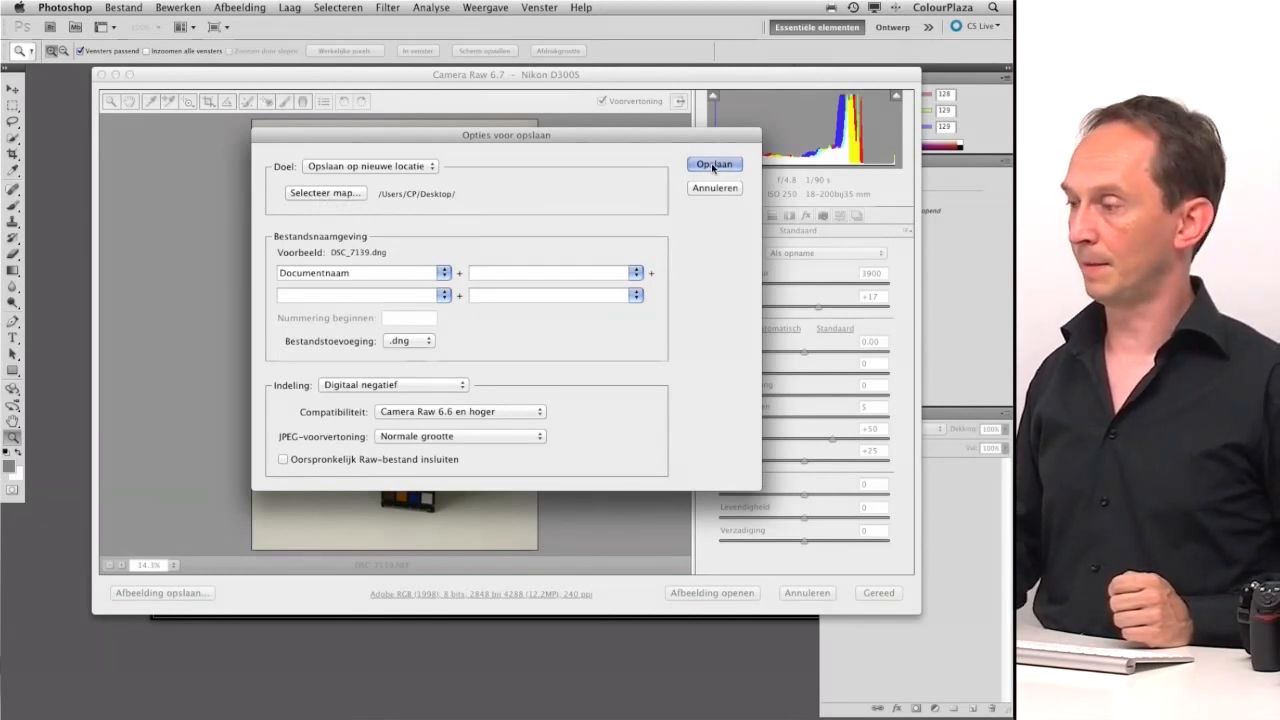
pyautogui.click(712, 164)
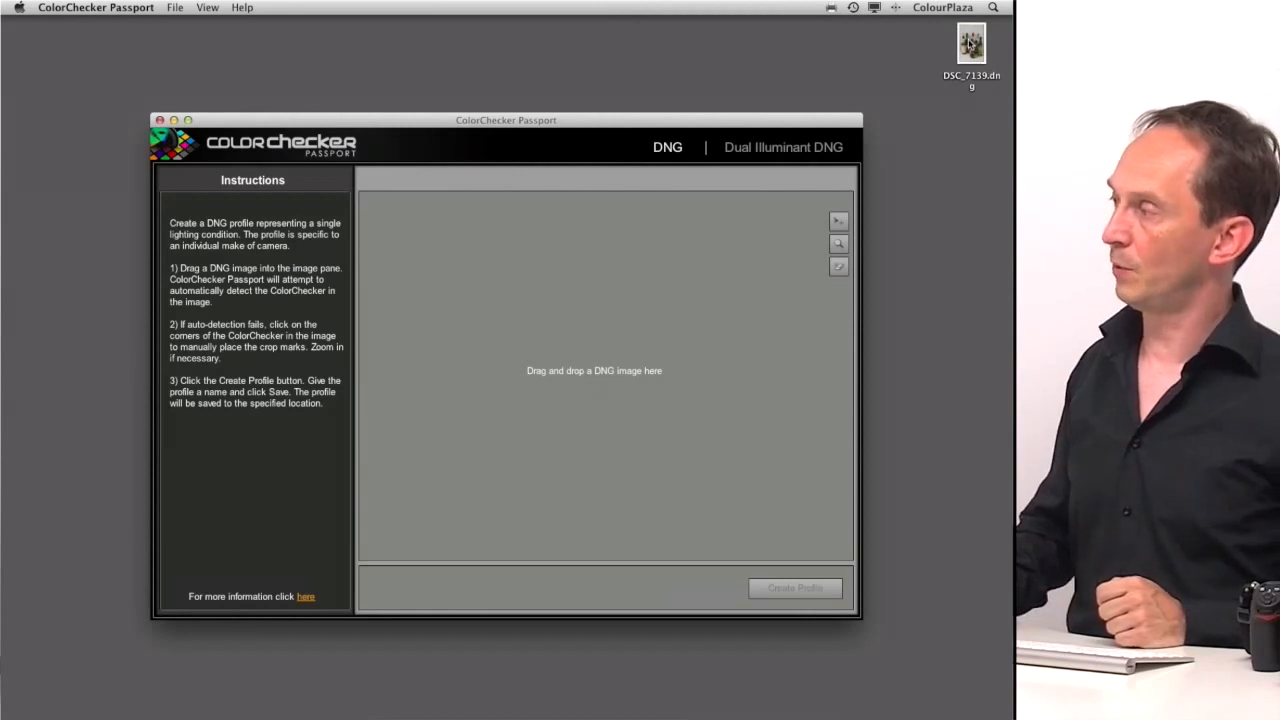
# Drag DSC_7139.dng from the desktop into the Passport image pane
pyautogui.moveTo(972, 44); pyautogui.dragTo(552, 330)
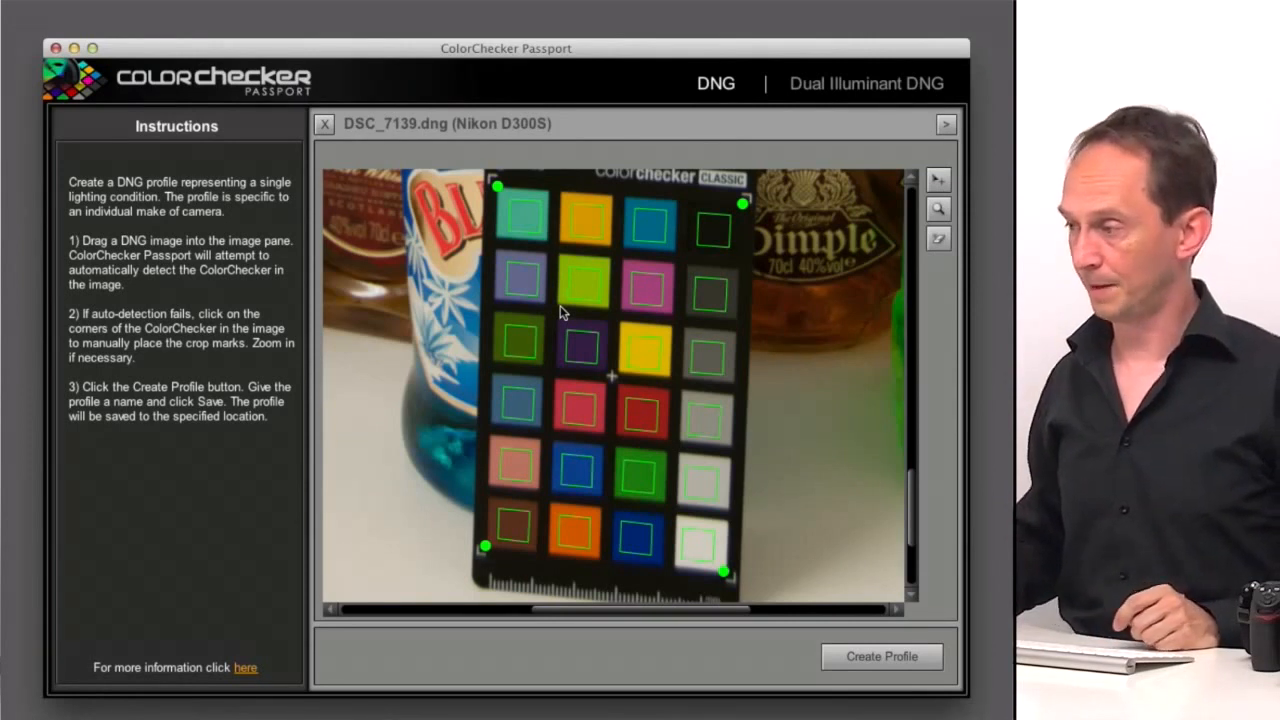
pyautogui.moveTo(702, 292)
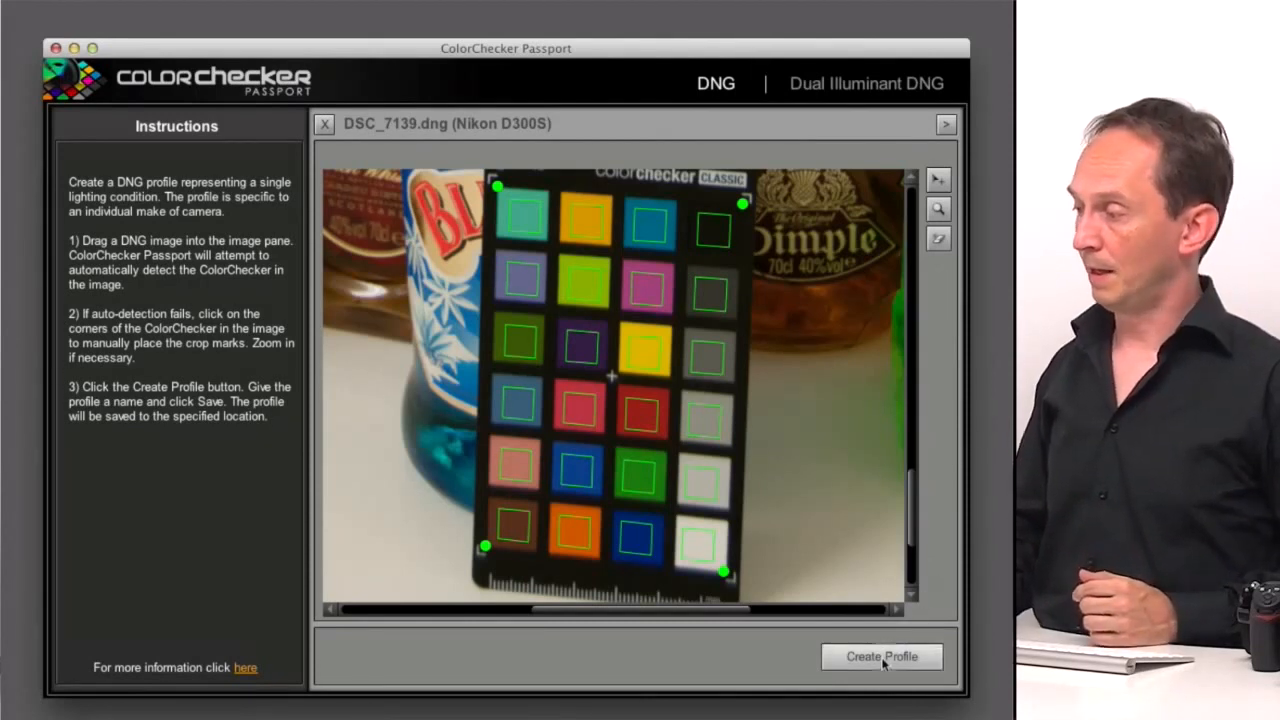
# Create the profile from the chart and save it as Nikon D300S_studio.dcp
pyautogui.click(882, 656)
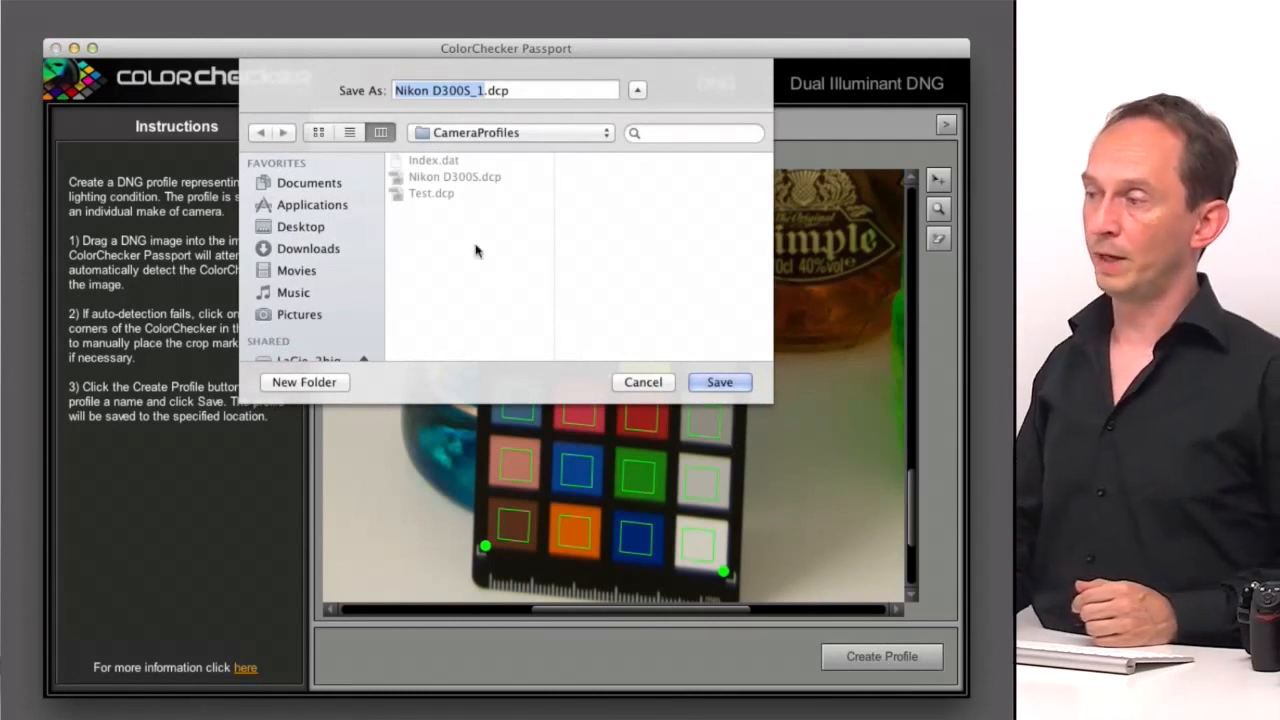
pyautogui.moveTo(480, 160)
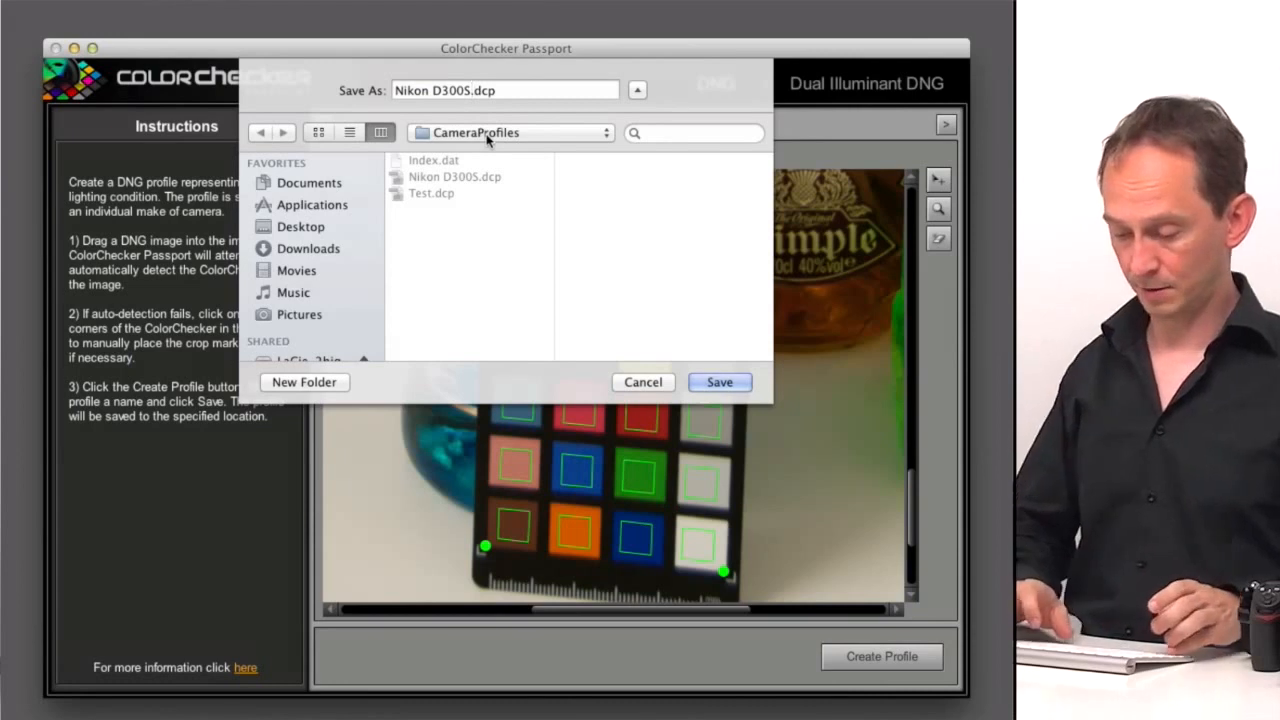
pyautogui.write('_studio')
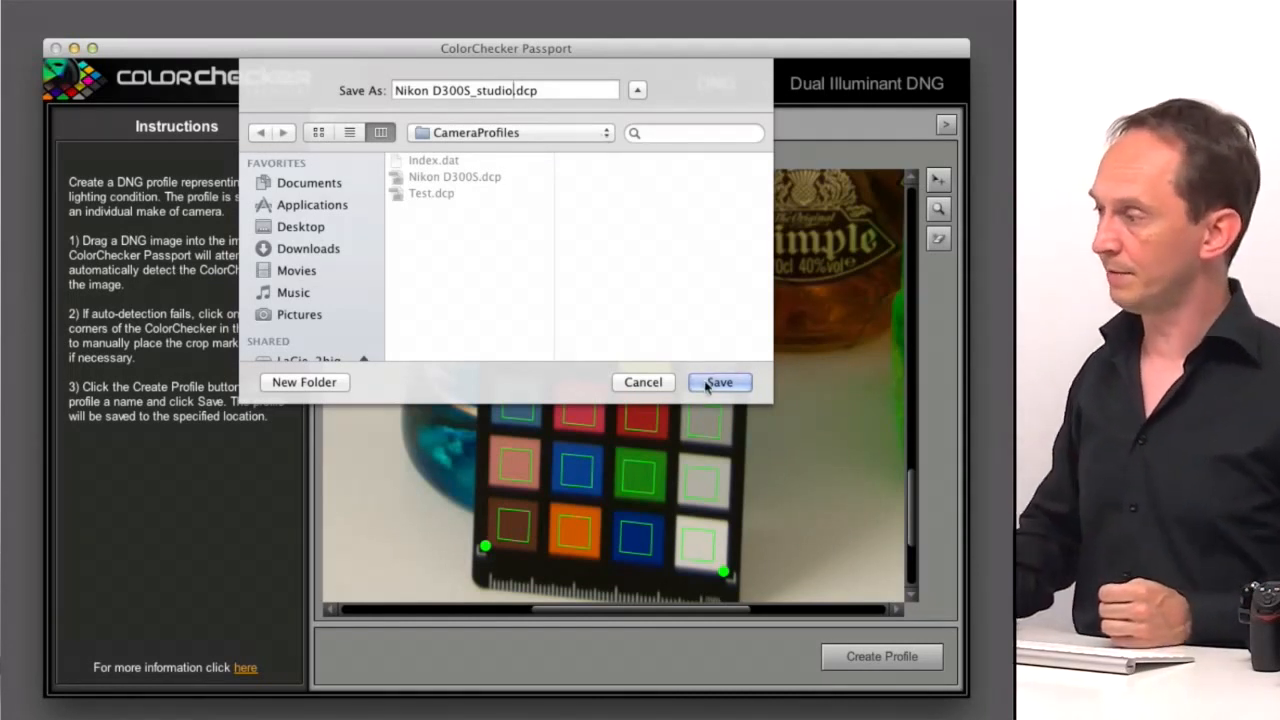
pyautogui.click(720, 382)
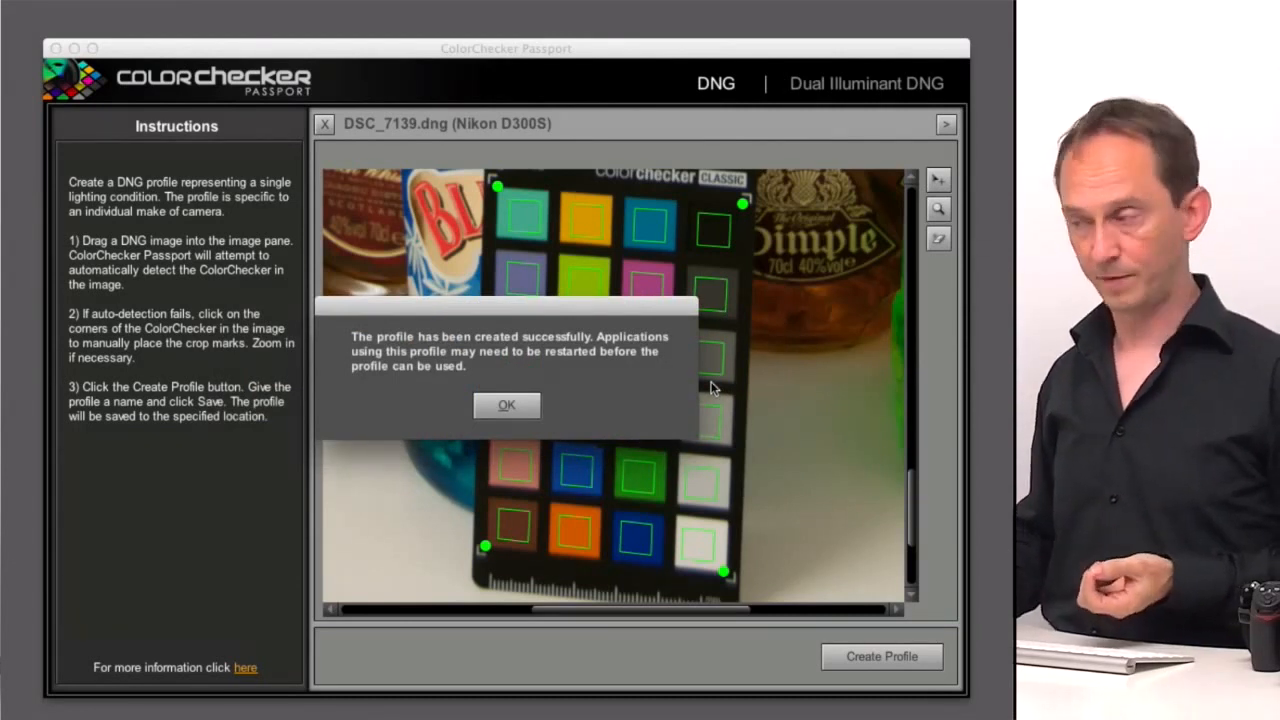
# Acknowledge the profile-created message and switch back to Photoshop
pyautogui.click(506, 404)
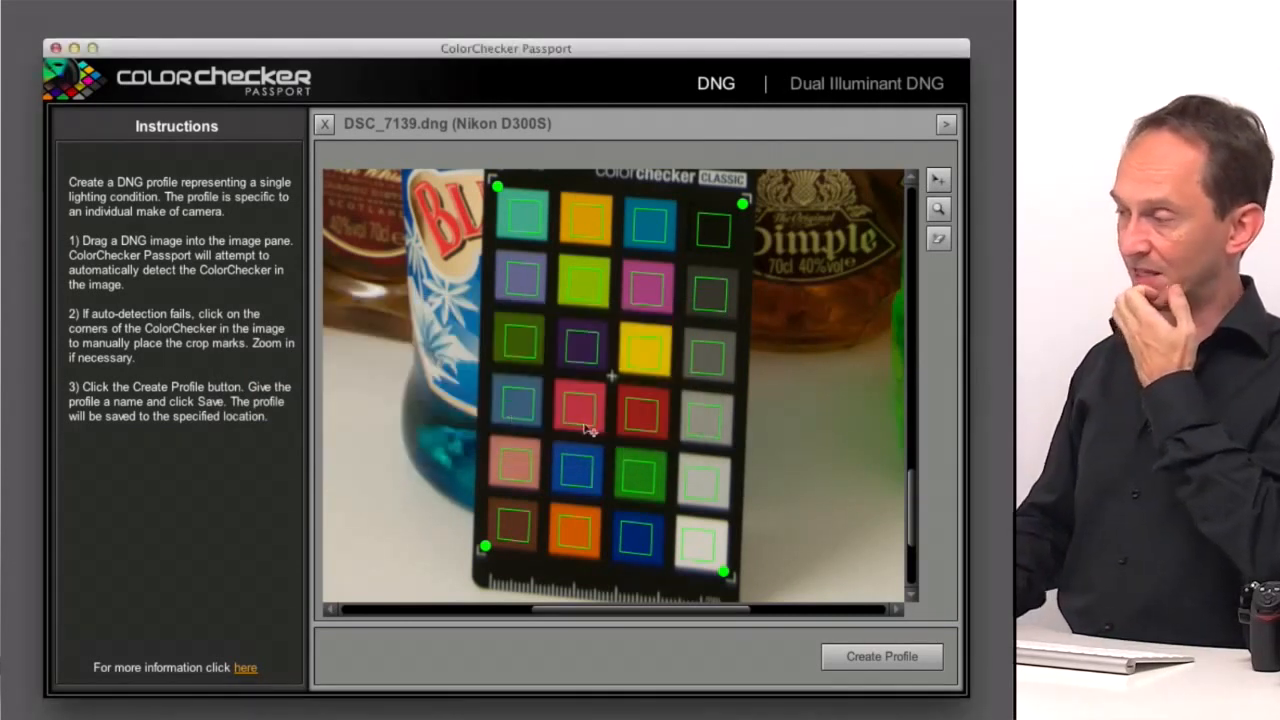
pyautogui.click(768, 692)
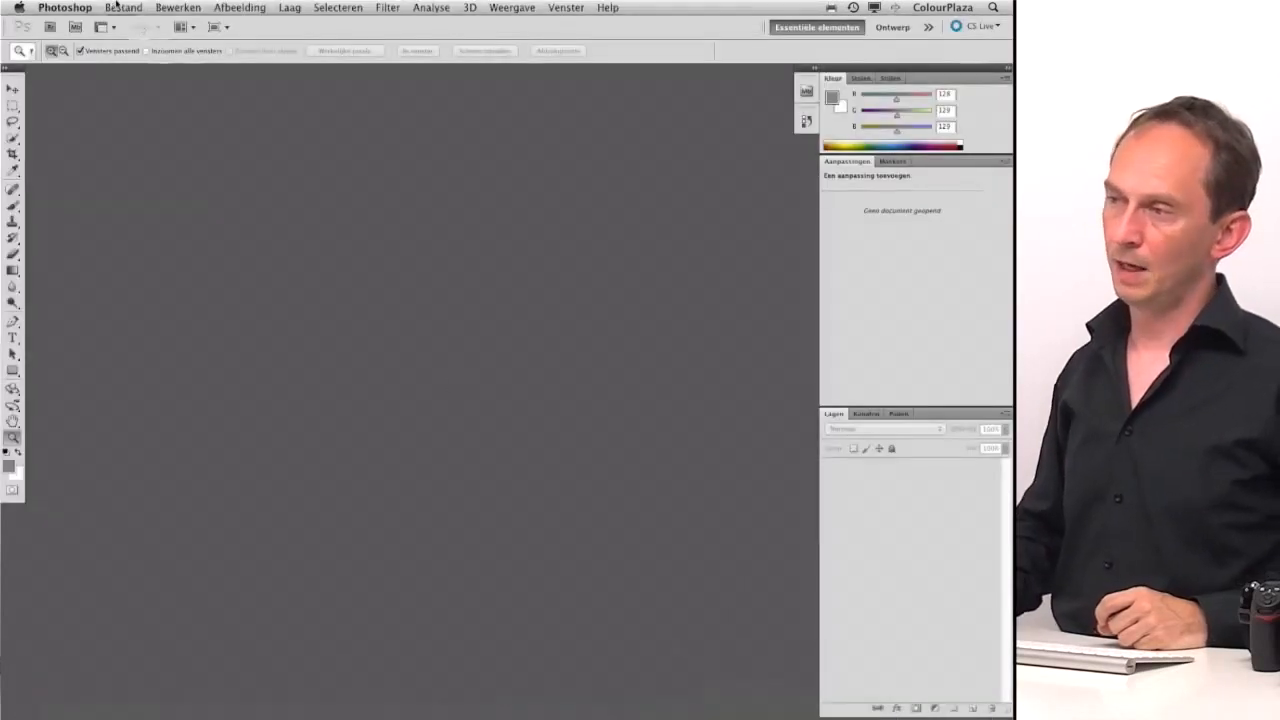
# Reopen DSC_7139.NEF in Camera Raw
pyautogui.click(130, 8)
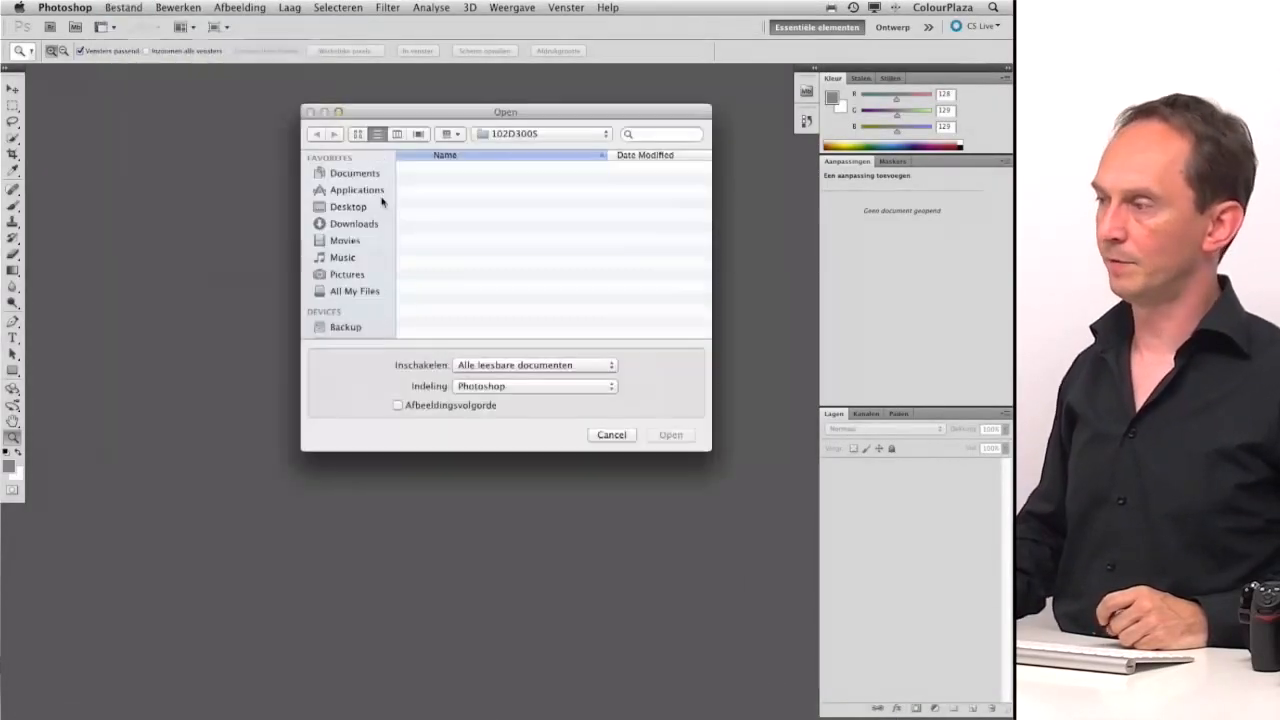
pyautogui.click(460, 206)
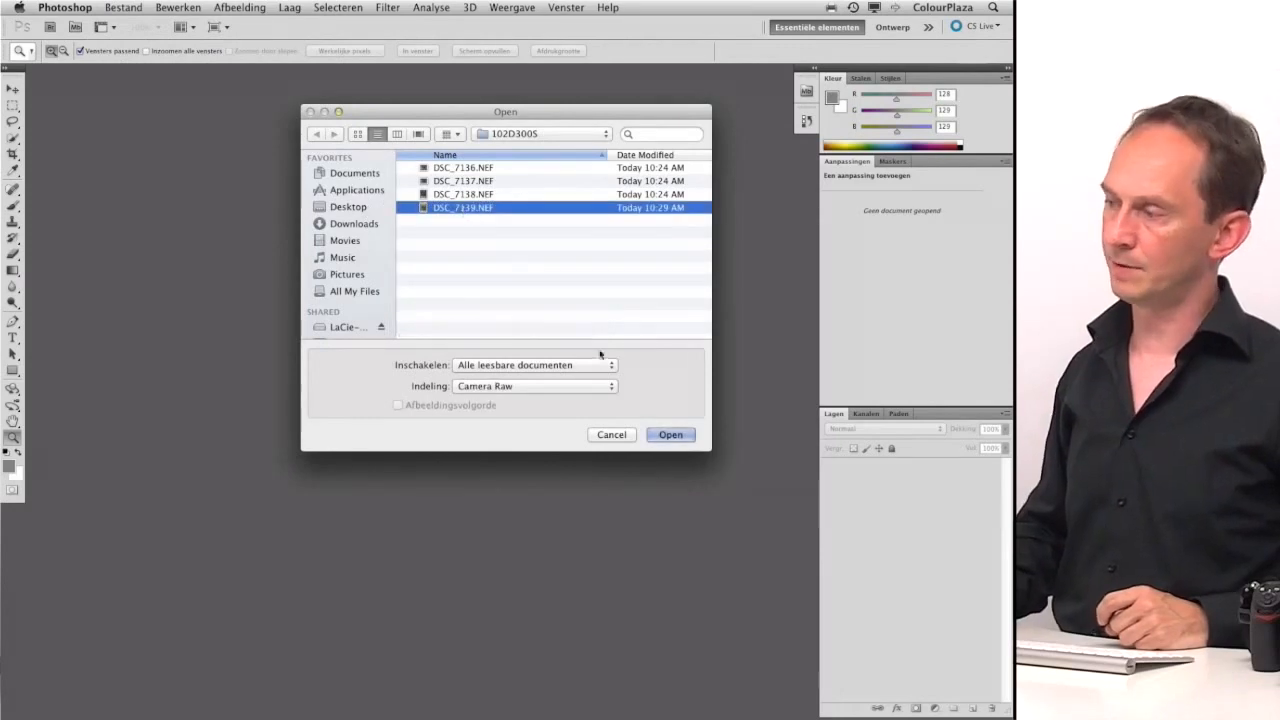
pyautogui.click(670, 436)
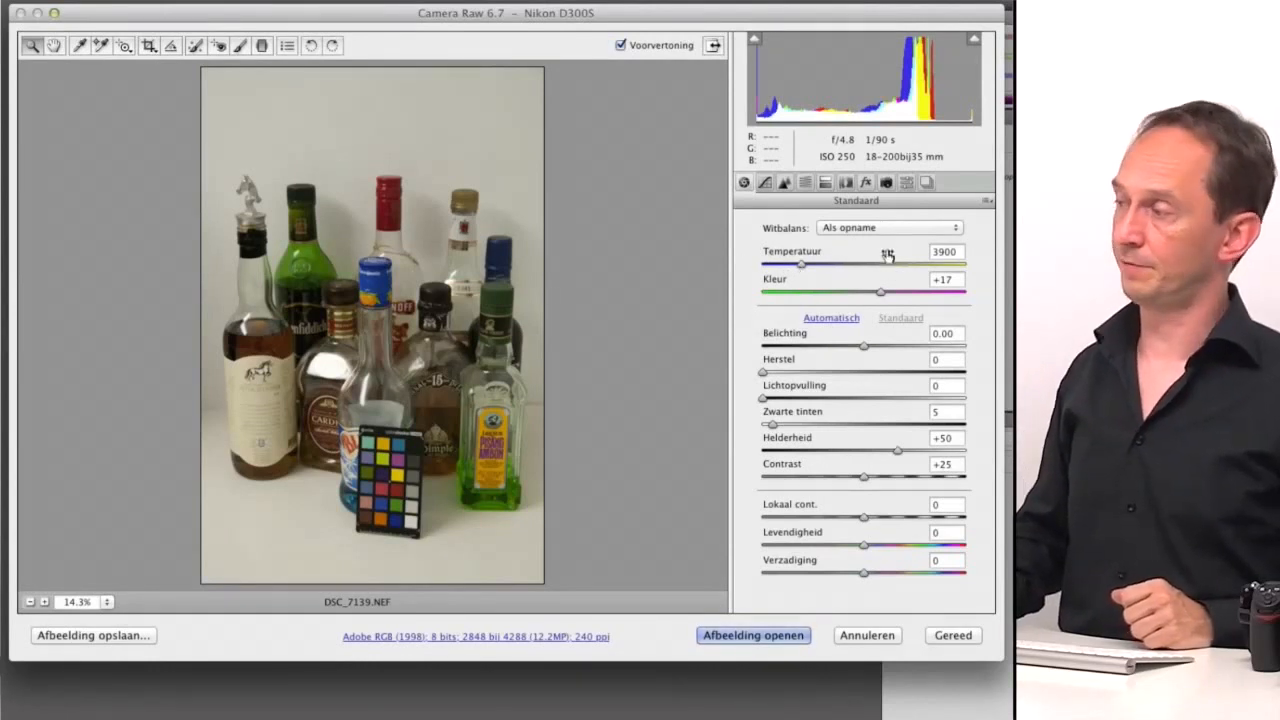
pyautogui.moveTo(884, 182)
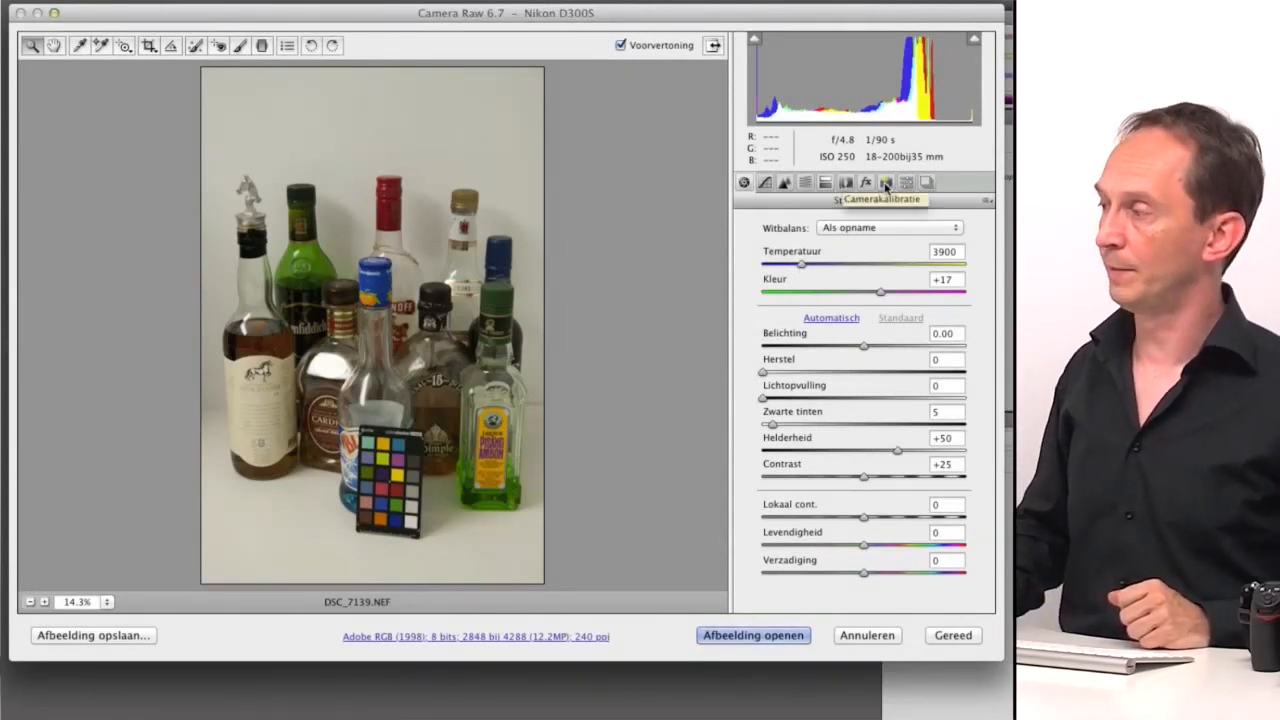
# In Camera Calibration, set the camera profile to Nikon D300S_studio
pyautogui.click(886, 182)
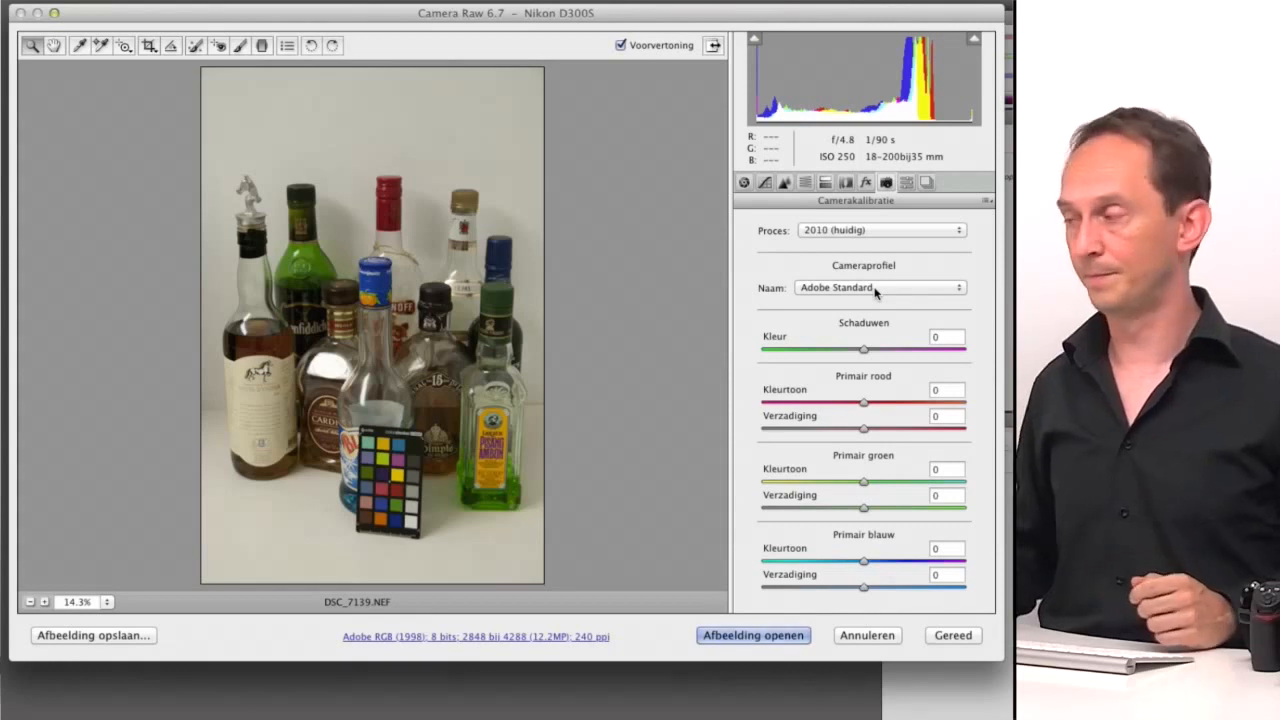
pyautogui.click(880, 288)
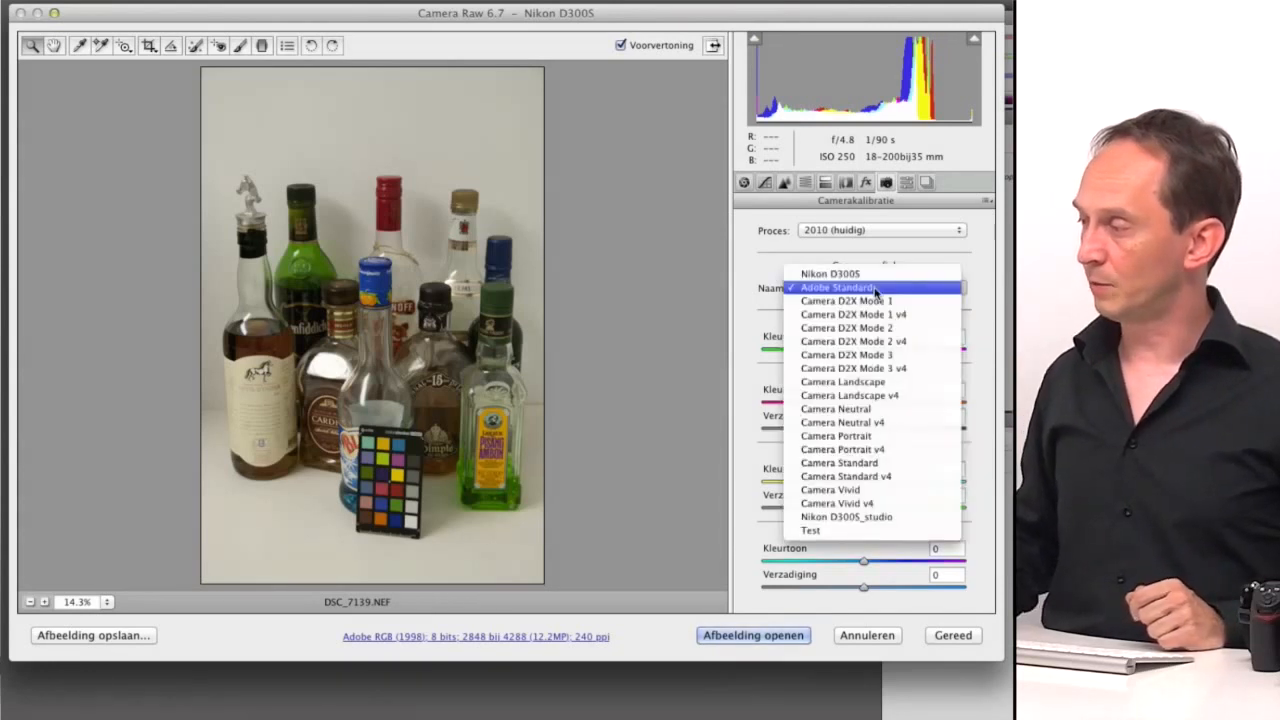
pyautogui.moveTo(860, 300)
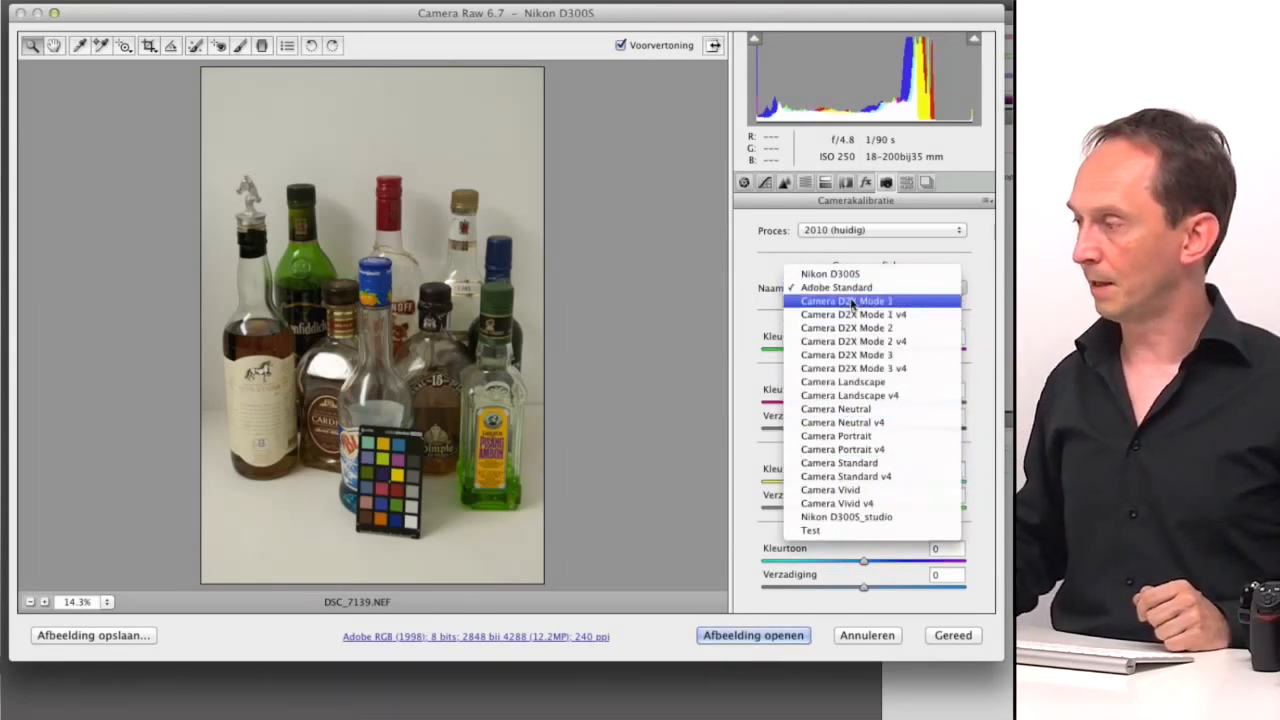
pyautogui.moveTo(838, 530)
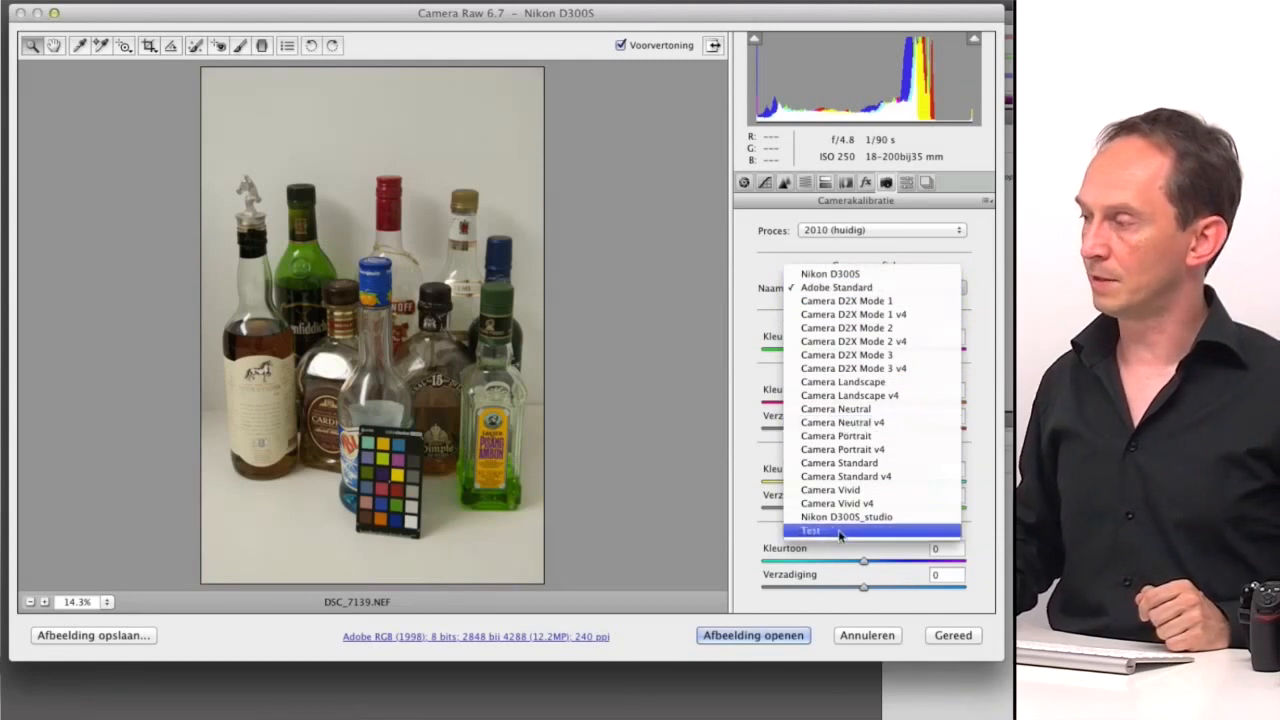
pyautogui.click(836, 516)
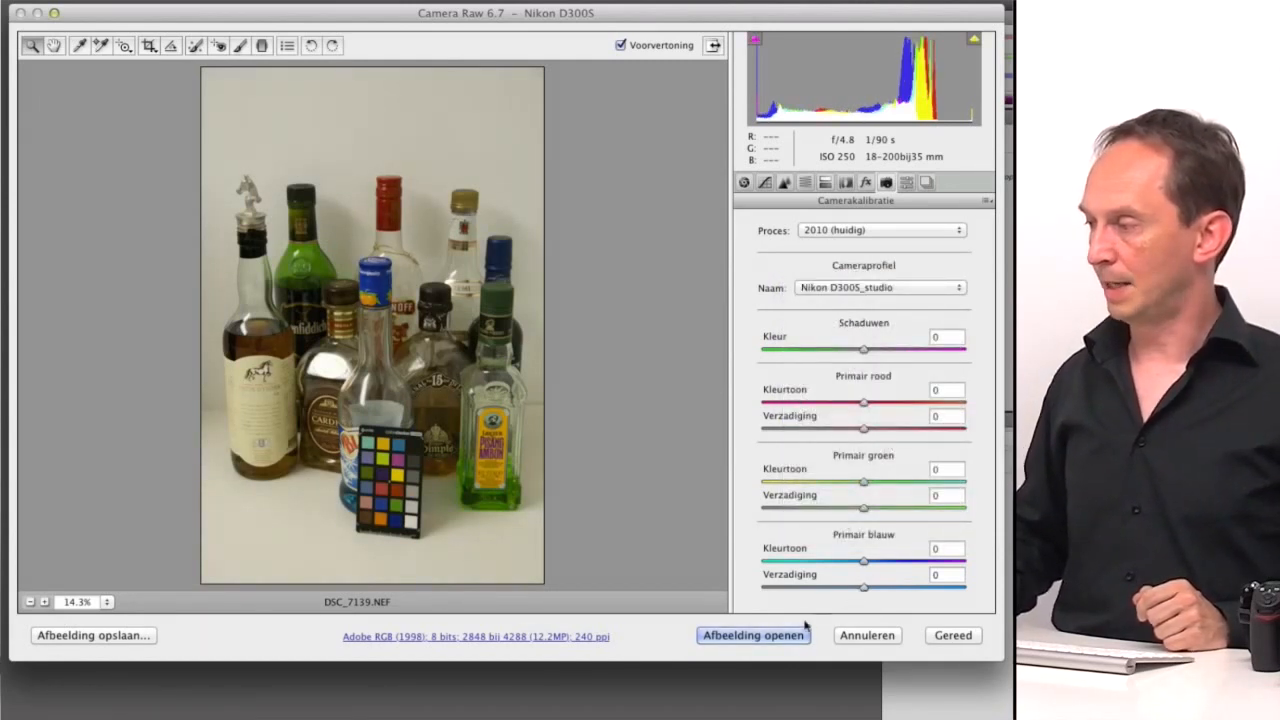
# Open the profiled photo as a document in Photoshop via Open Image
pyautogui.click(752, 636)
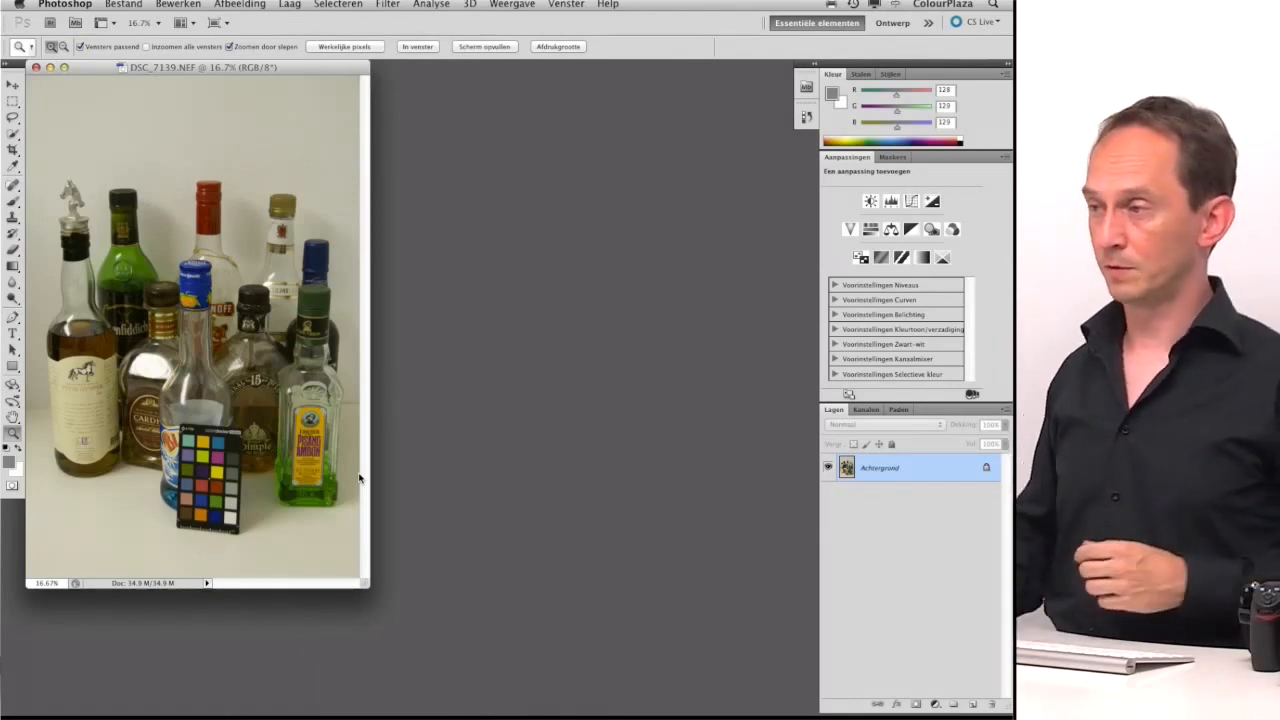
# Reopen DSC_7139.NEF in Camera Raw and check its Camera Calibration profile for the comparison copy
pyautogui.click(148, 8)
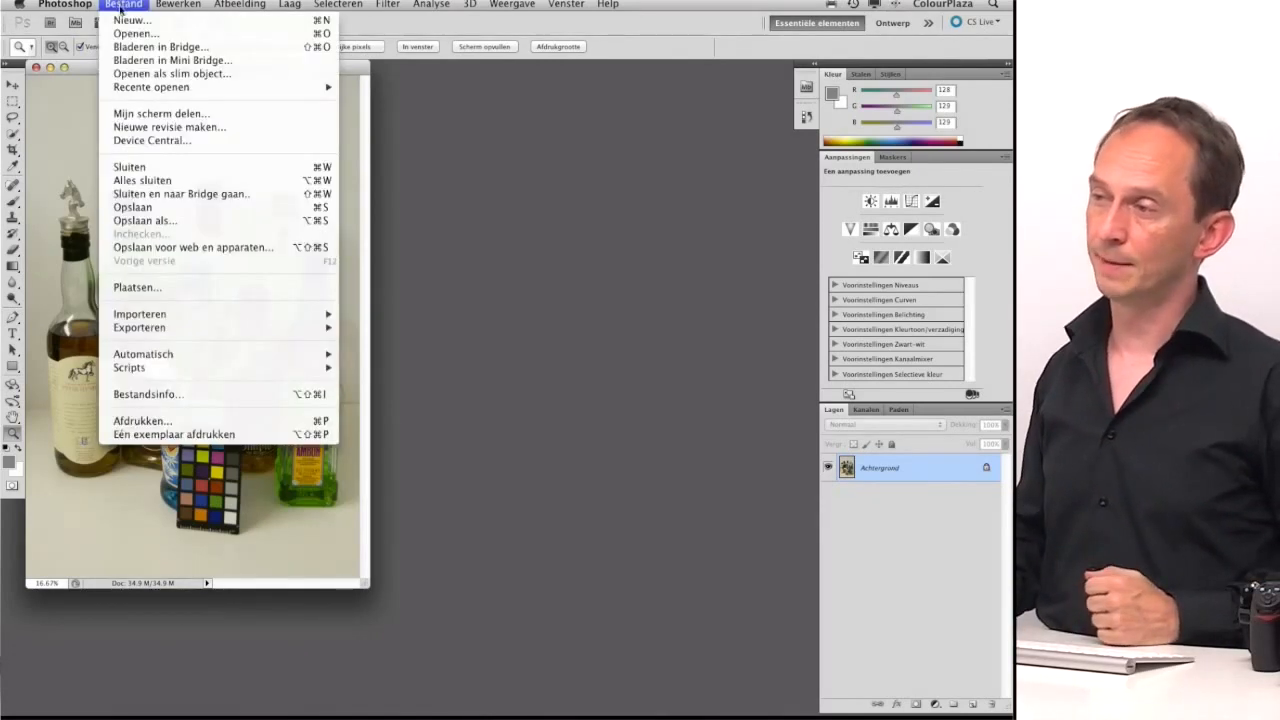
pyautogui.click(140, 54)
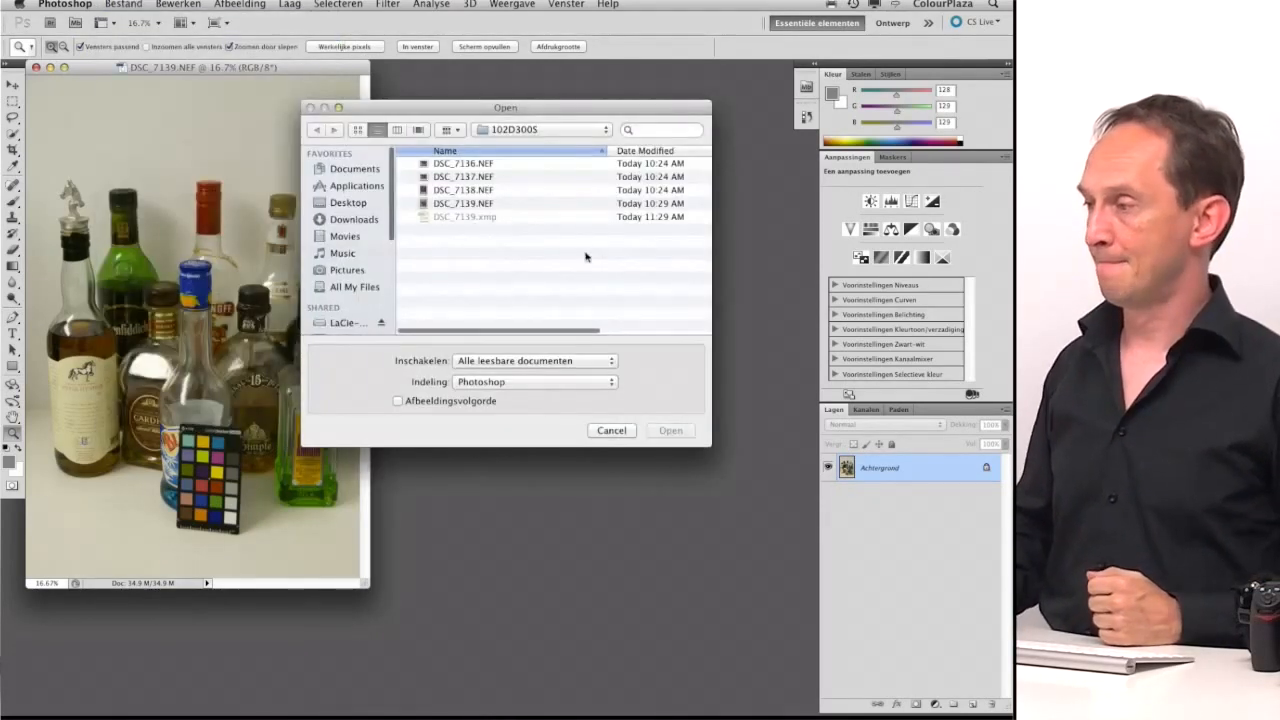
pyautogui.doubleClick(464, 204)
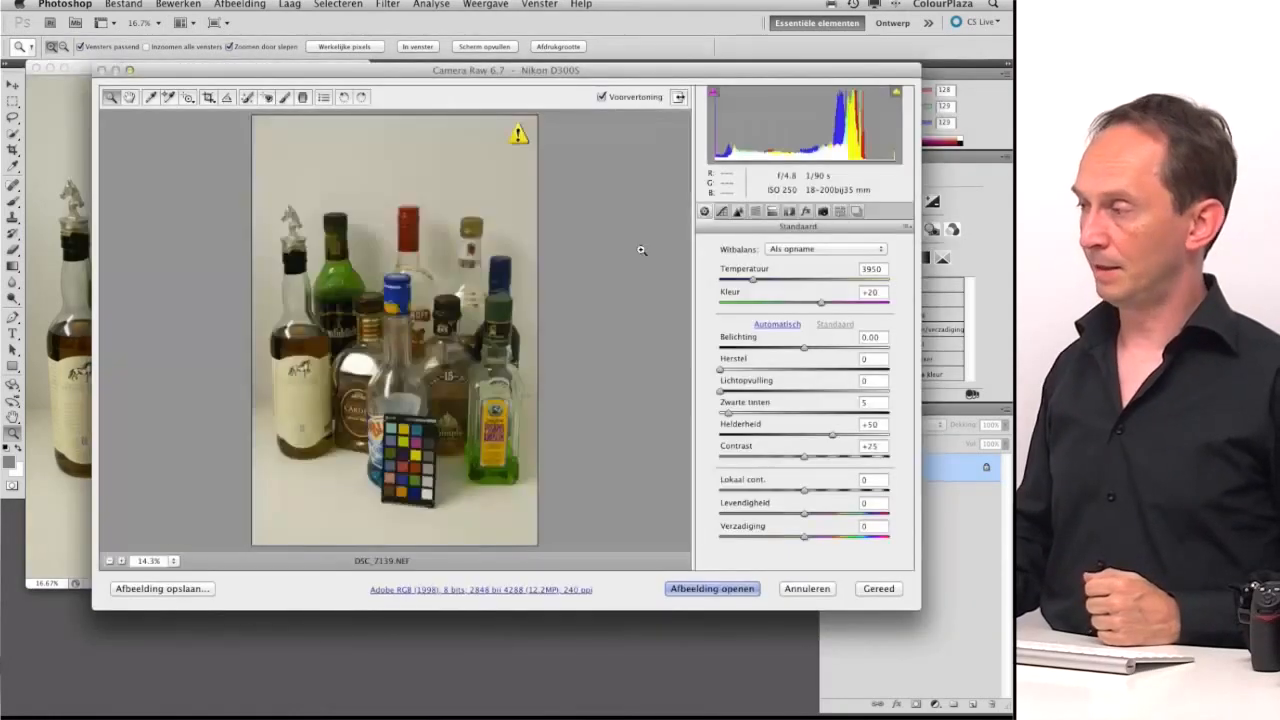
pyautogui.click(856, 212)
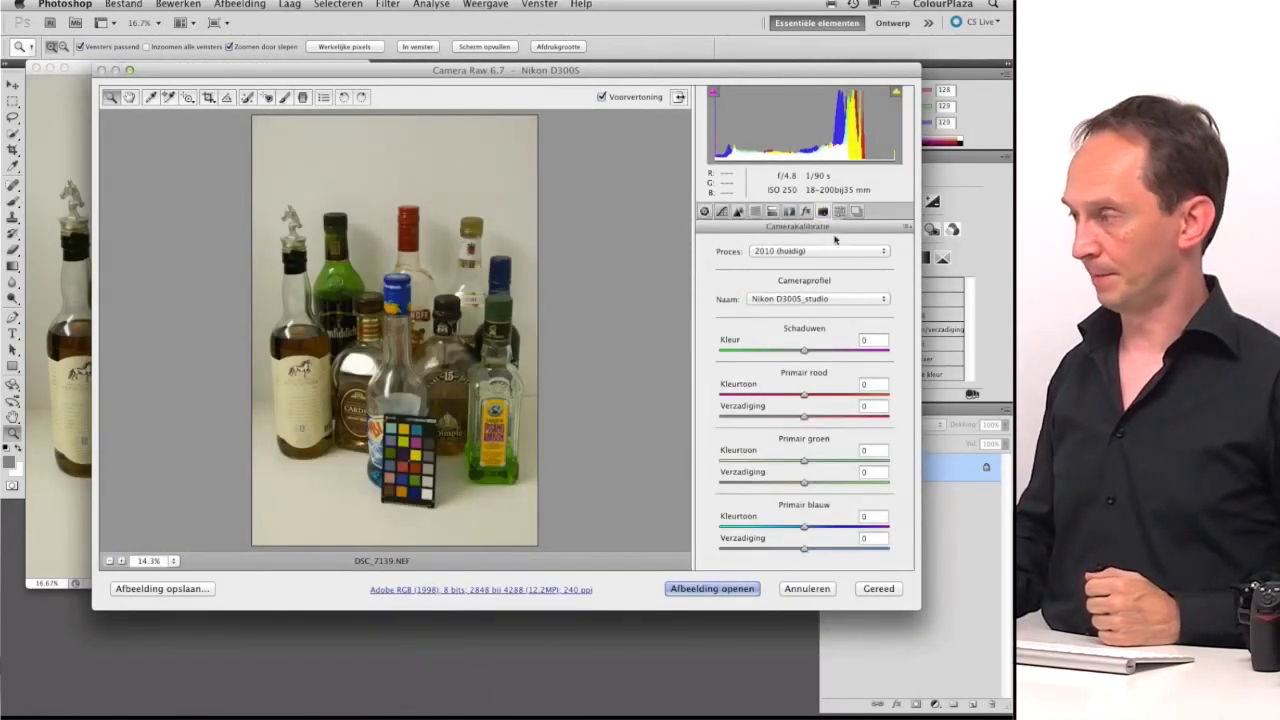
pyautogui.click(816, 298)
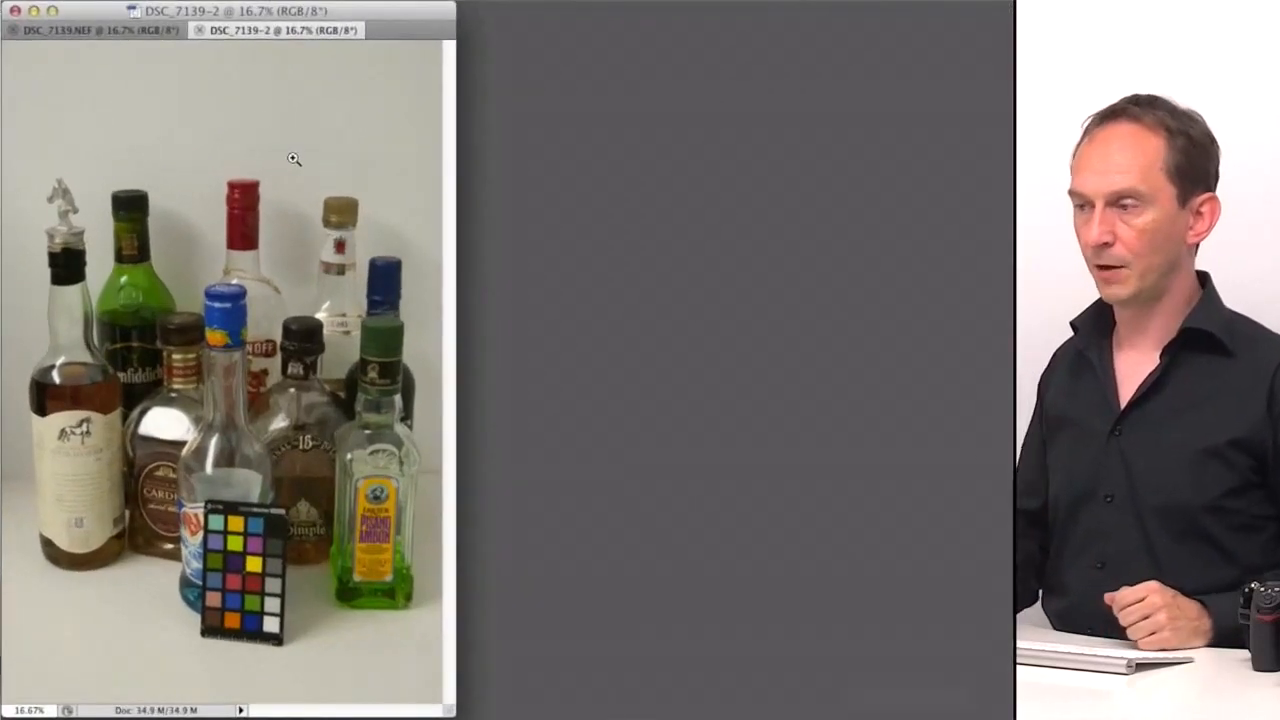
pyautogui.click(90, 40)
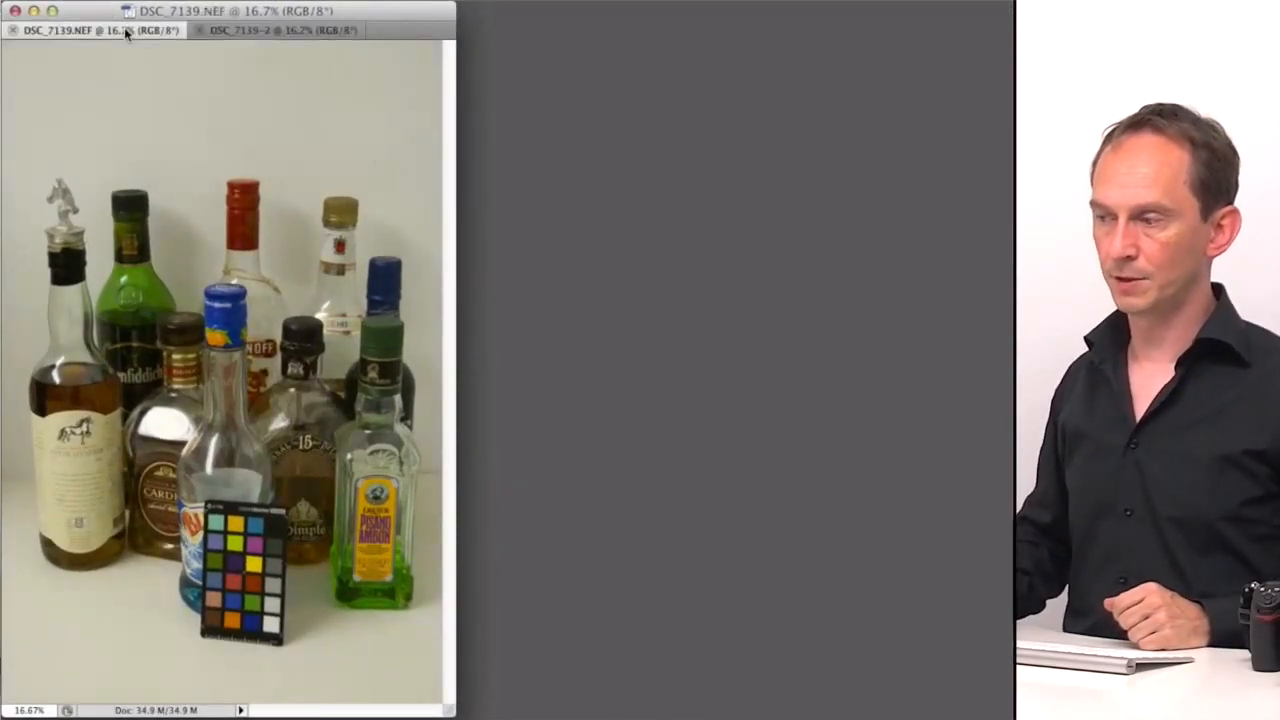
pyautogui.click(280, 42)
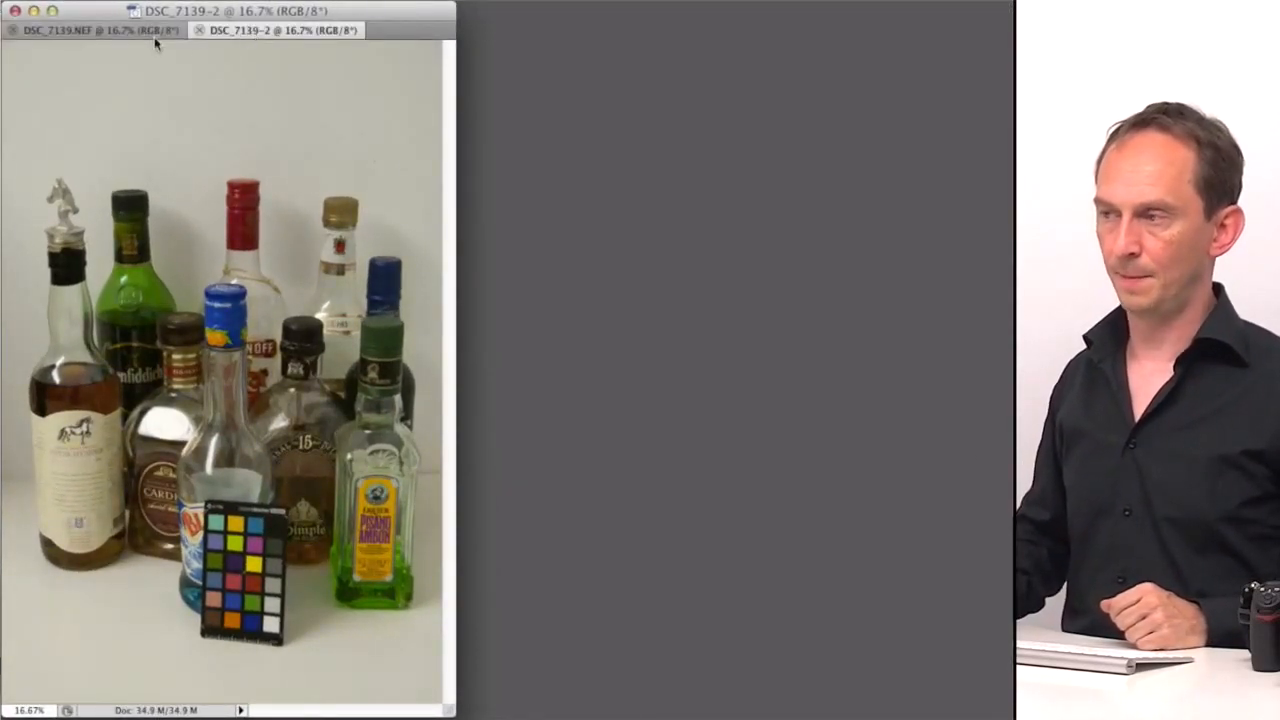
pyautogui.click(80, 42)
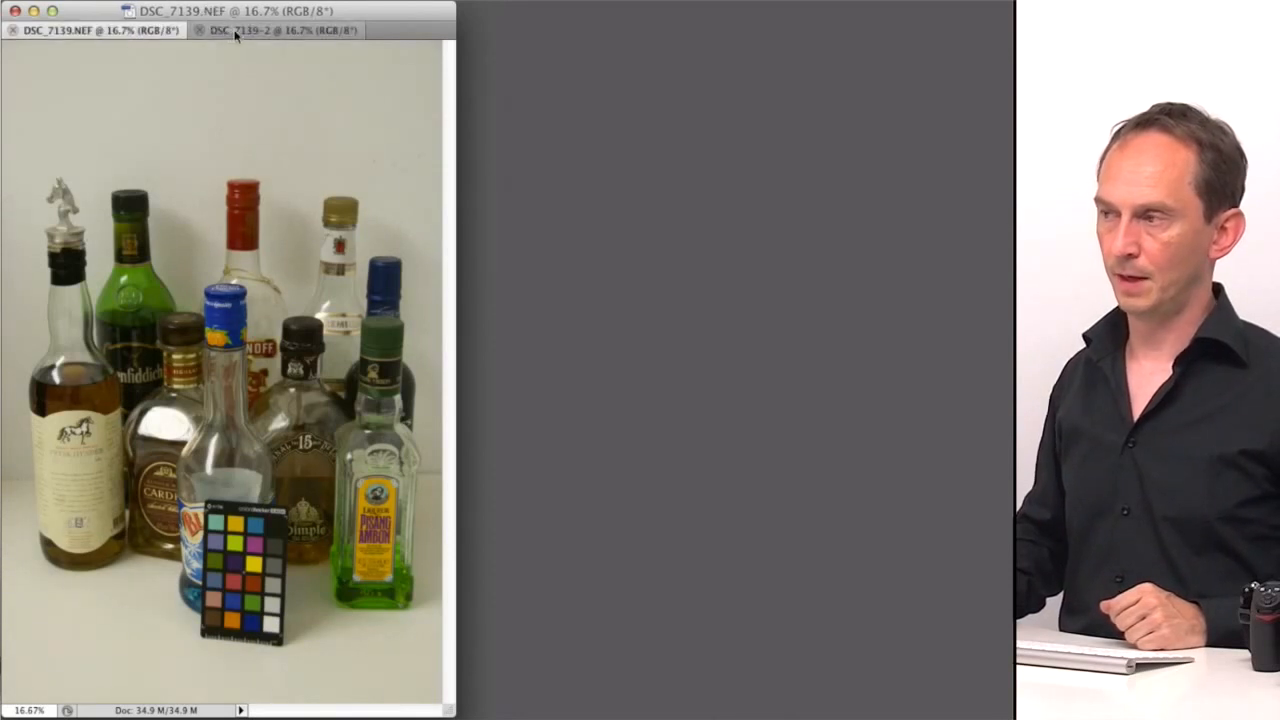
pyautogui.click(280, 32)
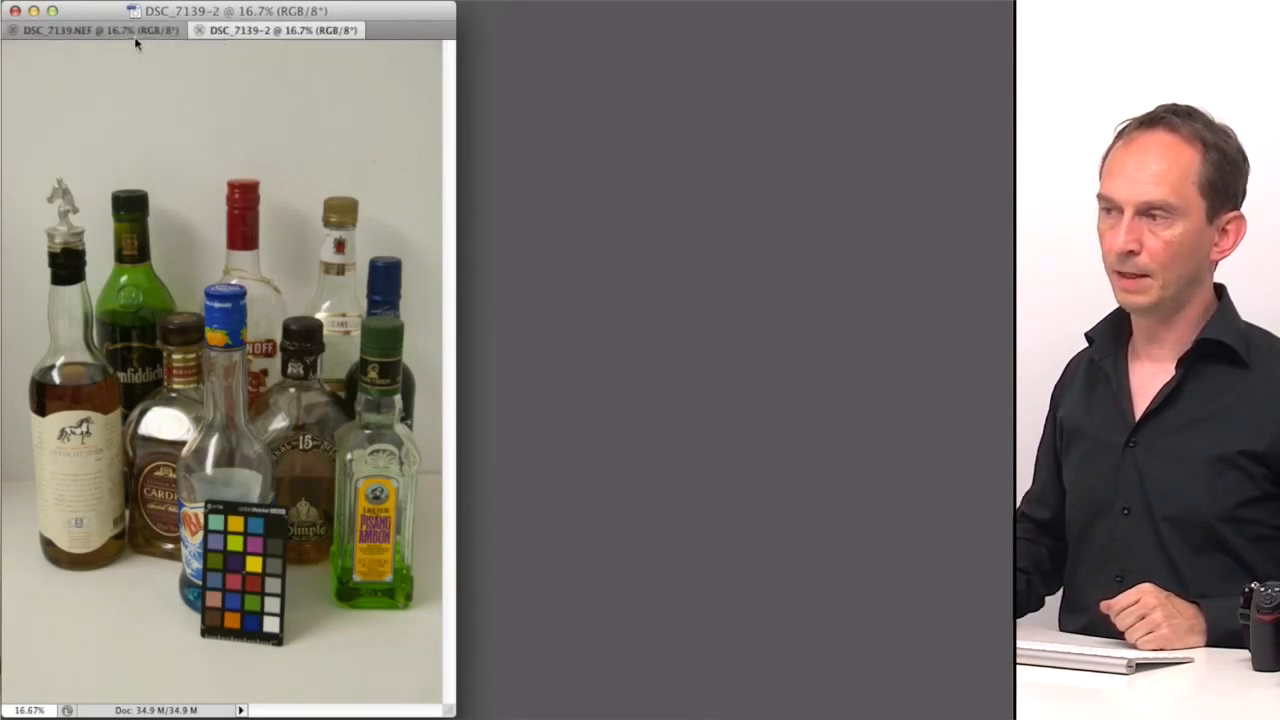
pyautogui.click(96, 44)
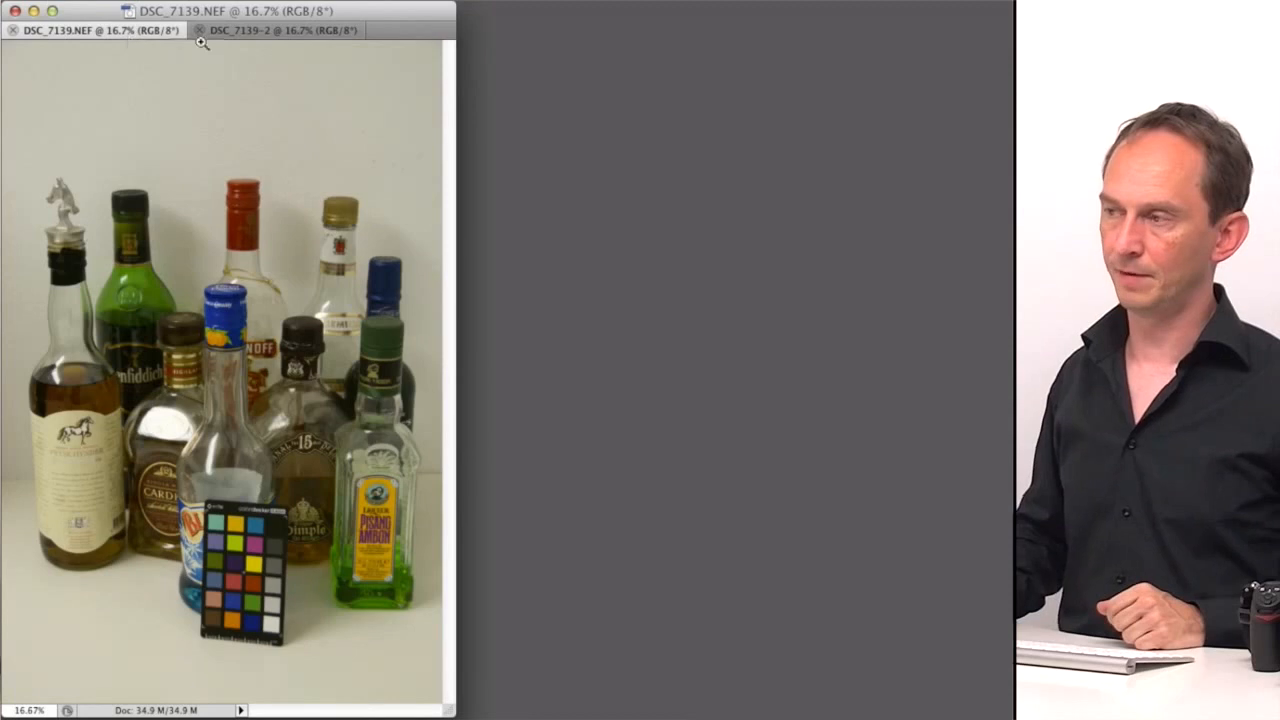
pyautogui.click(264, 36)
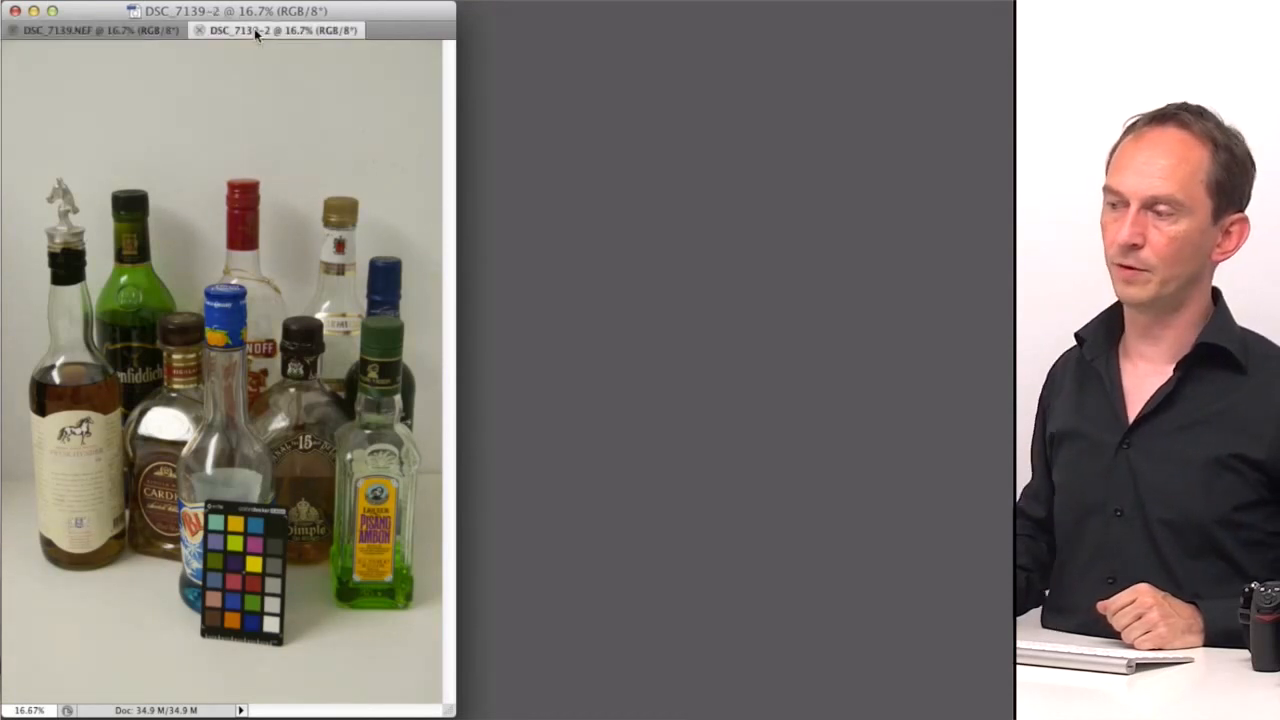
pyautogui.moveTo(104, 36)
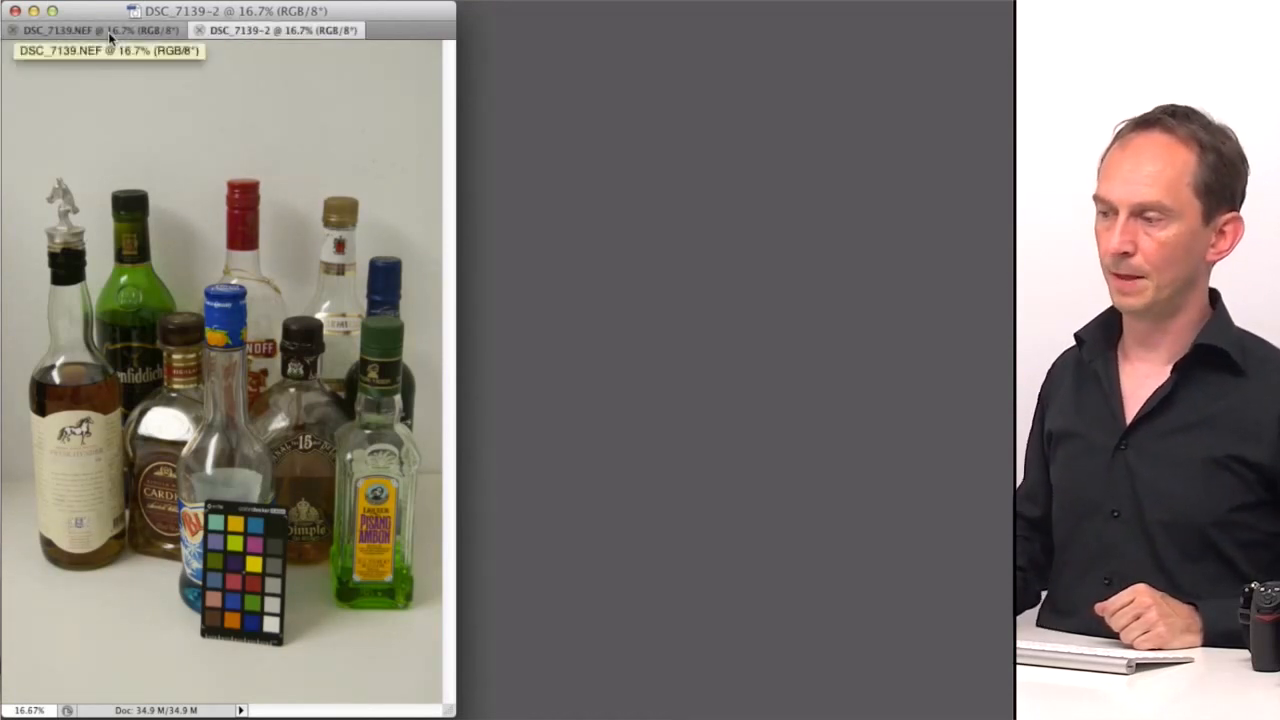
pyautogui.click(100, 30)
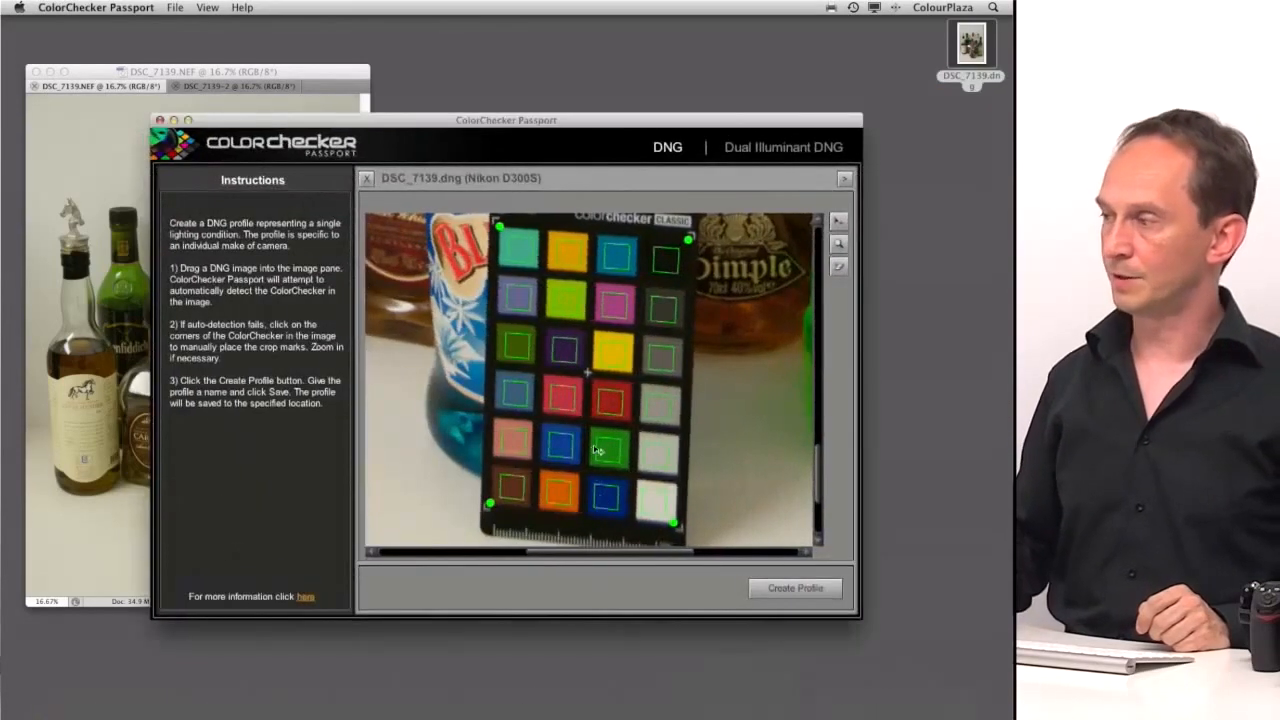
pyautogui.click(780, 148)
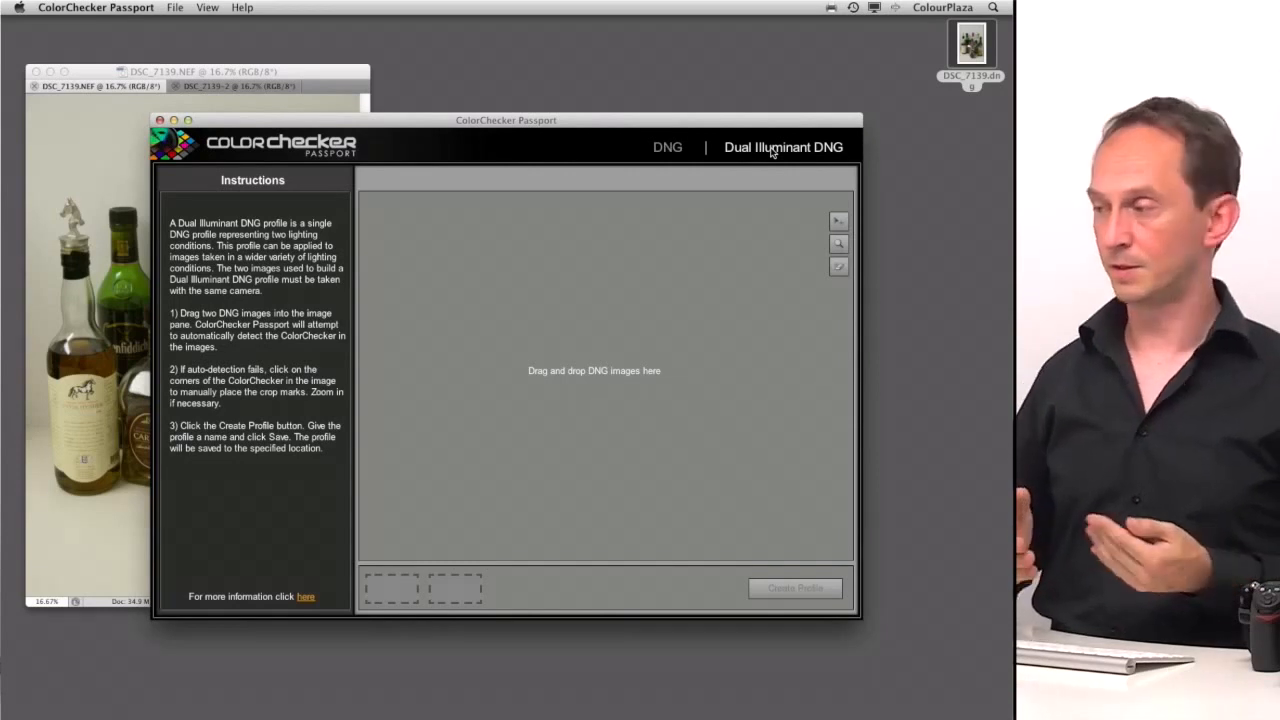
pyautogui.click(668, 148)
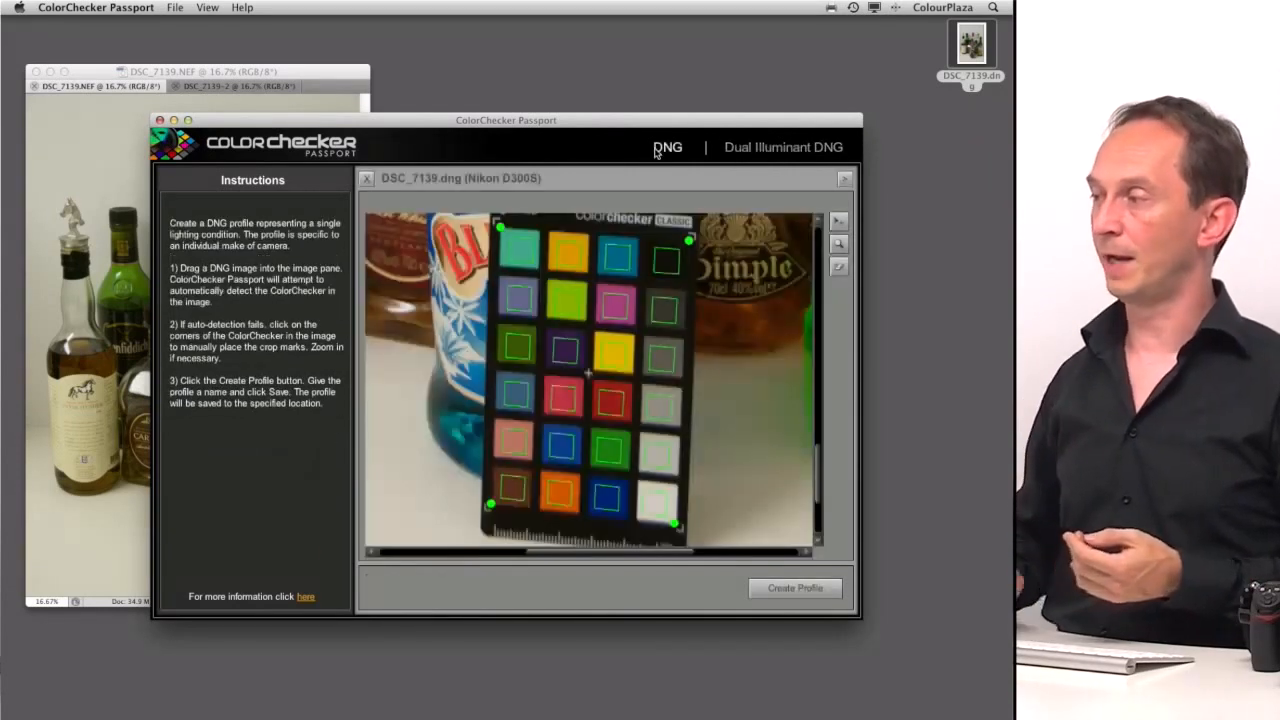